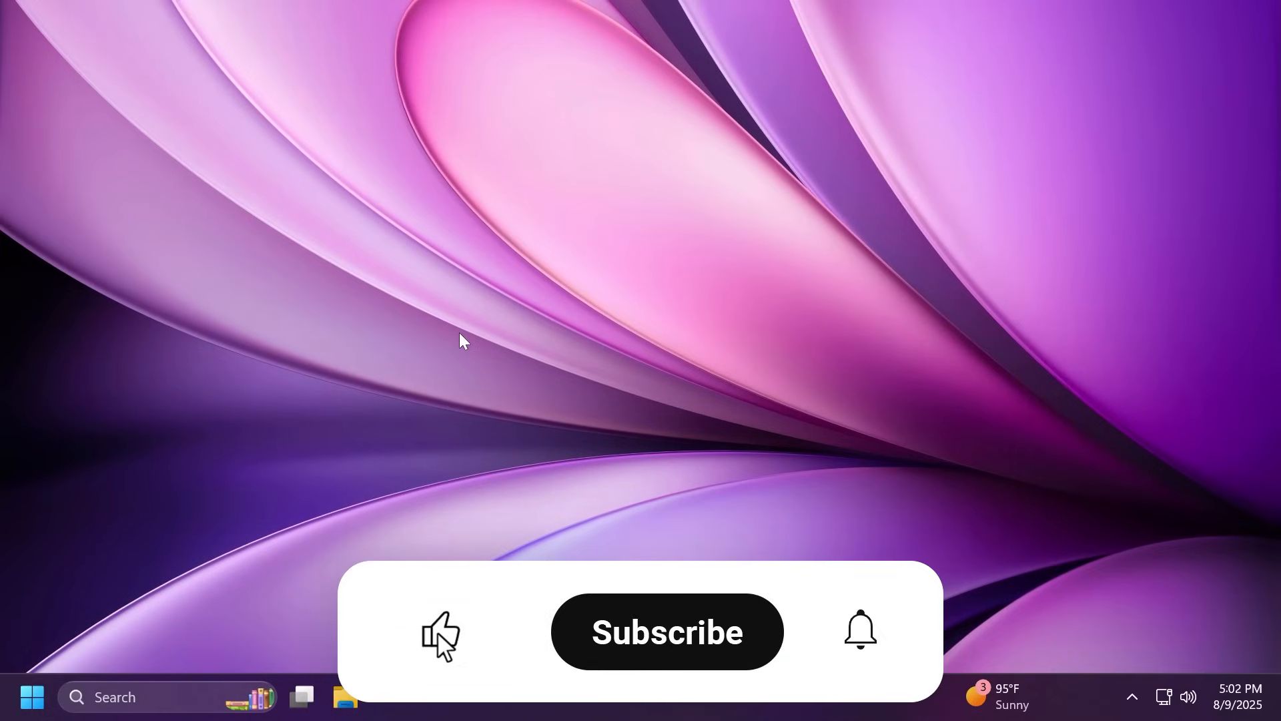
- Bring up the Start menu from the taskbar to look at its layout
{"action": "left_click", "coordinate": [440, 636]}
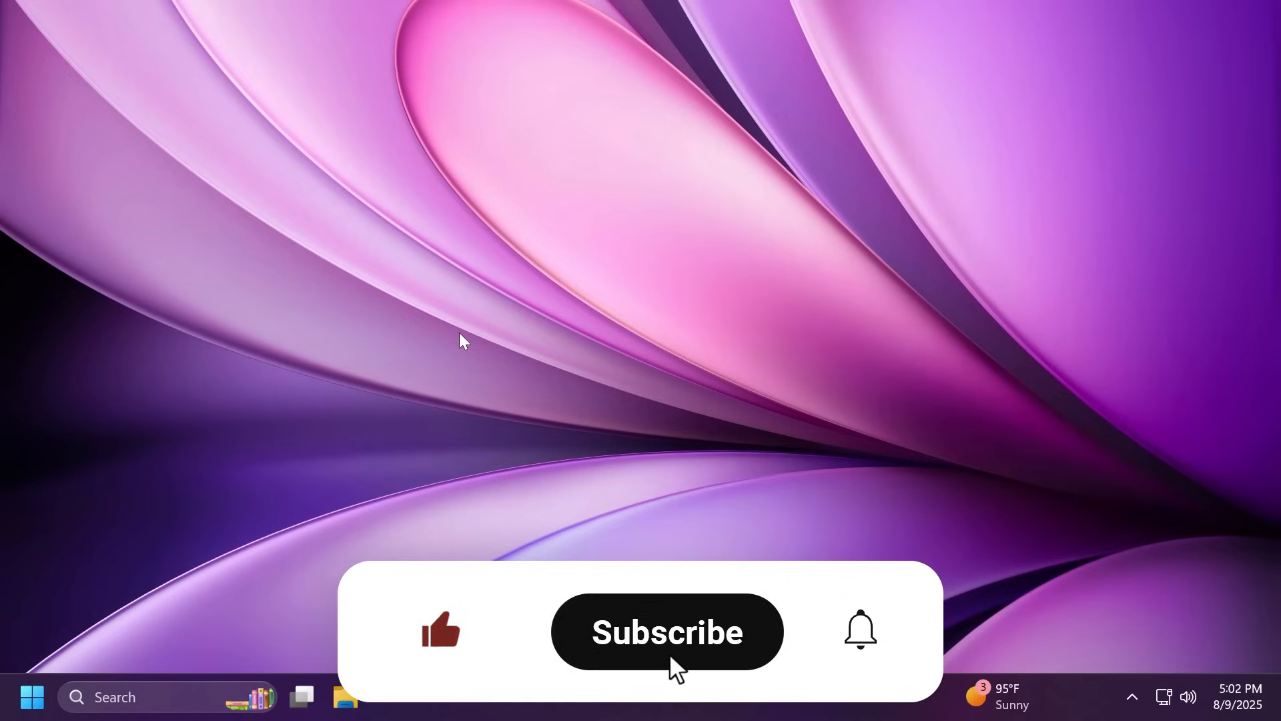
{"action": "left_click", "coordinate": [666, 632]}
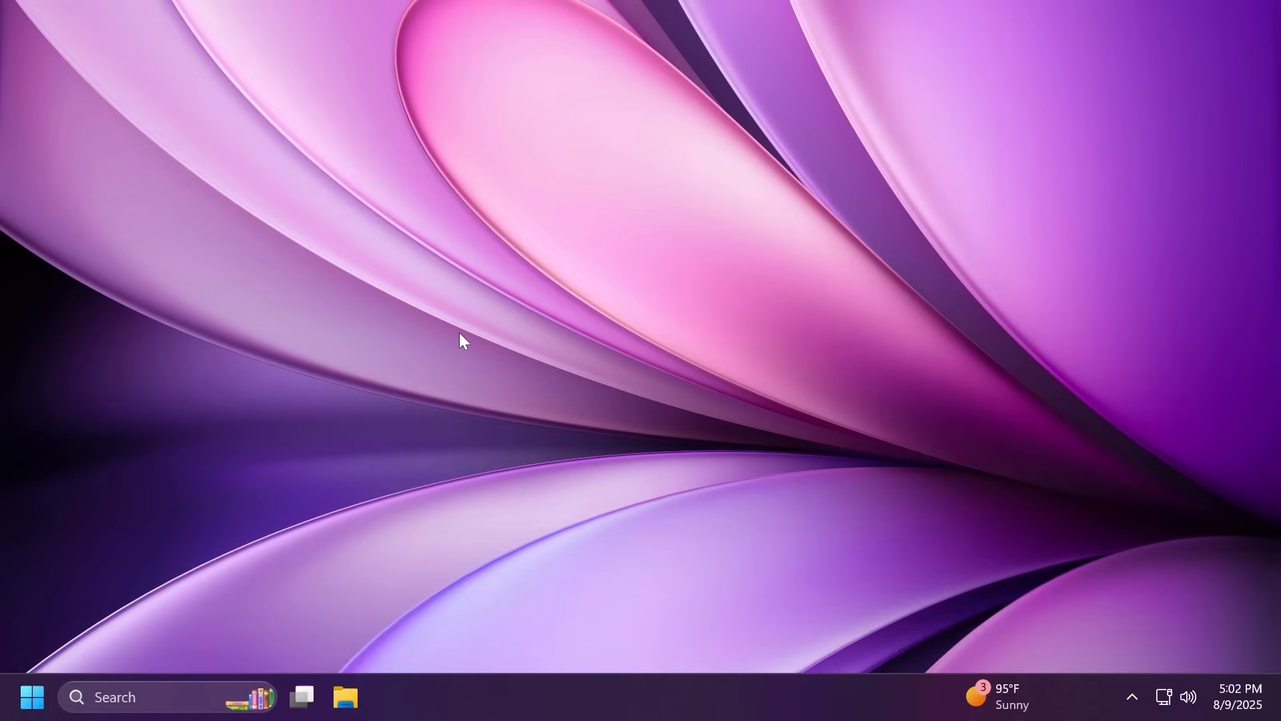
{"action": "left_click", "coordinate": [32, 696]}
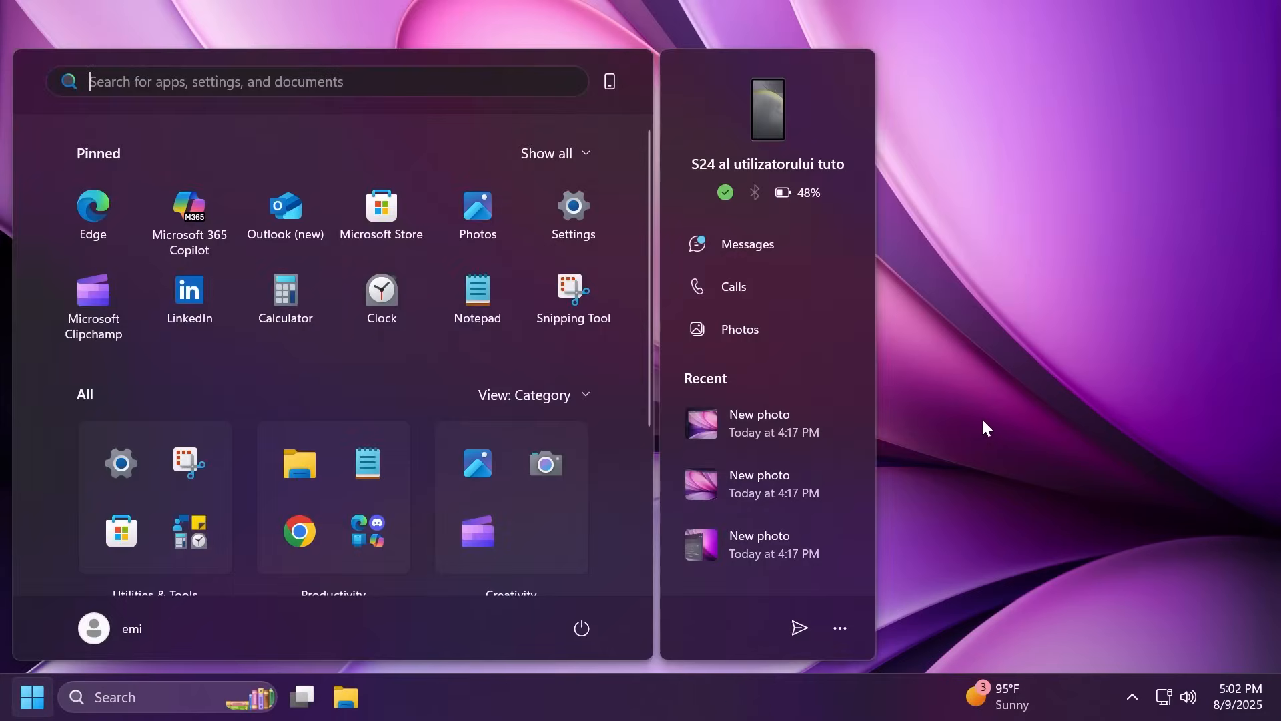
{"action": "mouse_move", "coordinate": [943, 269]}
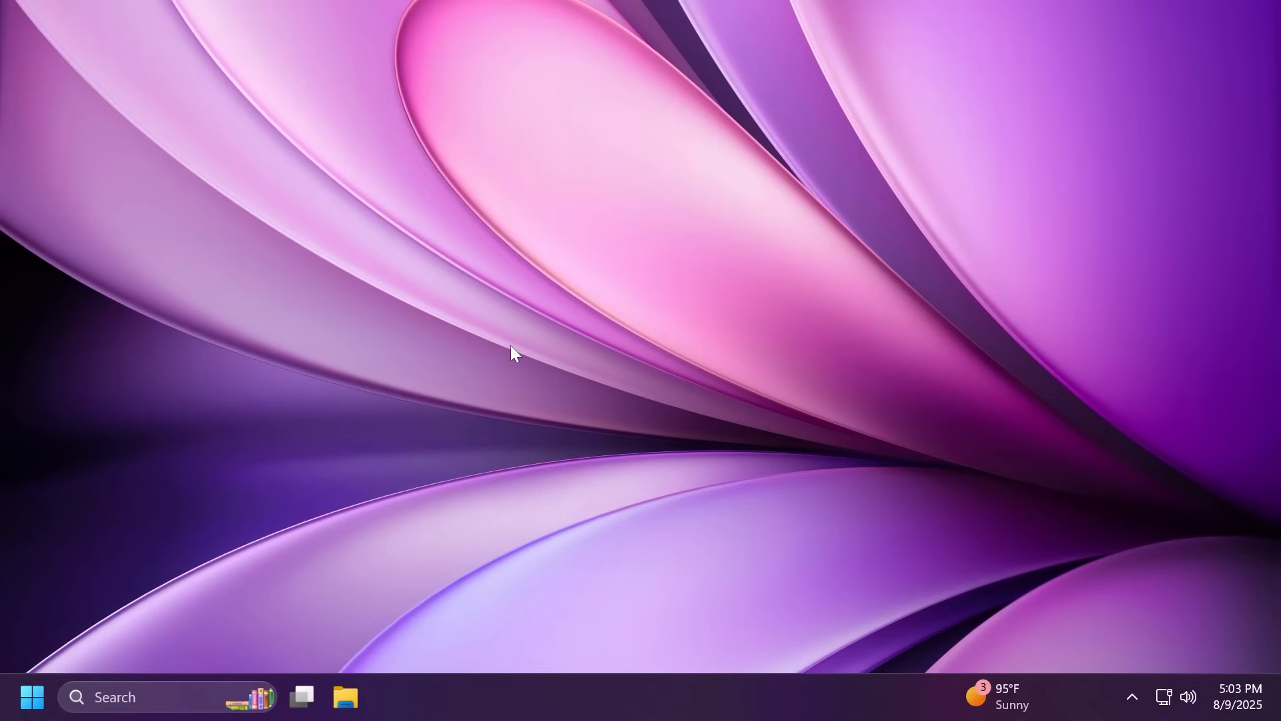
- Find Control Panel via search, show all items as Large icons, then close it
{"action": "type", "text": "control Panel"}
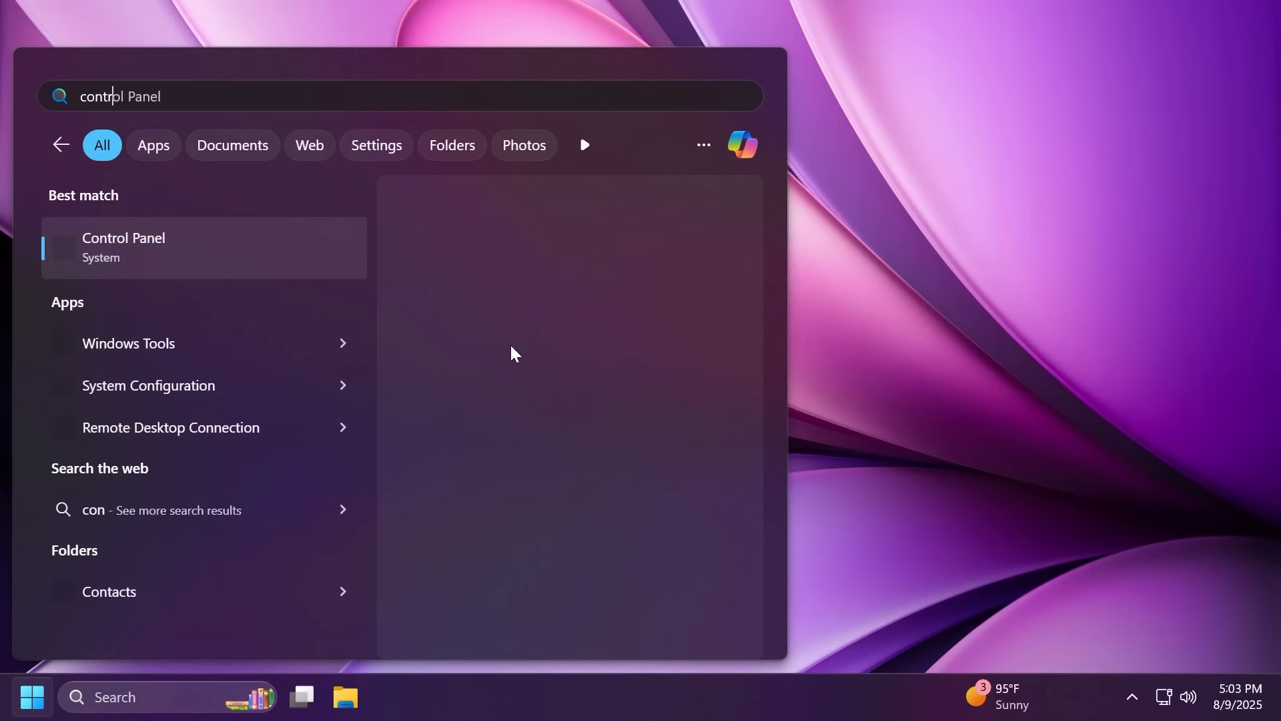
{"action": "left_click", "coordinate": [123, 247]}
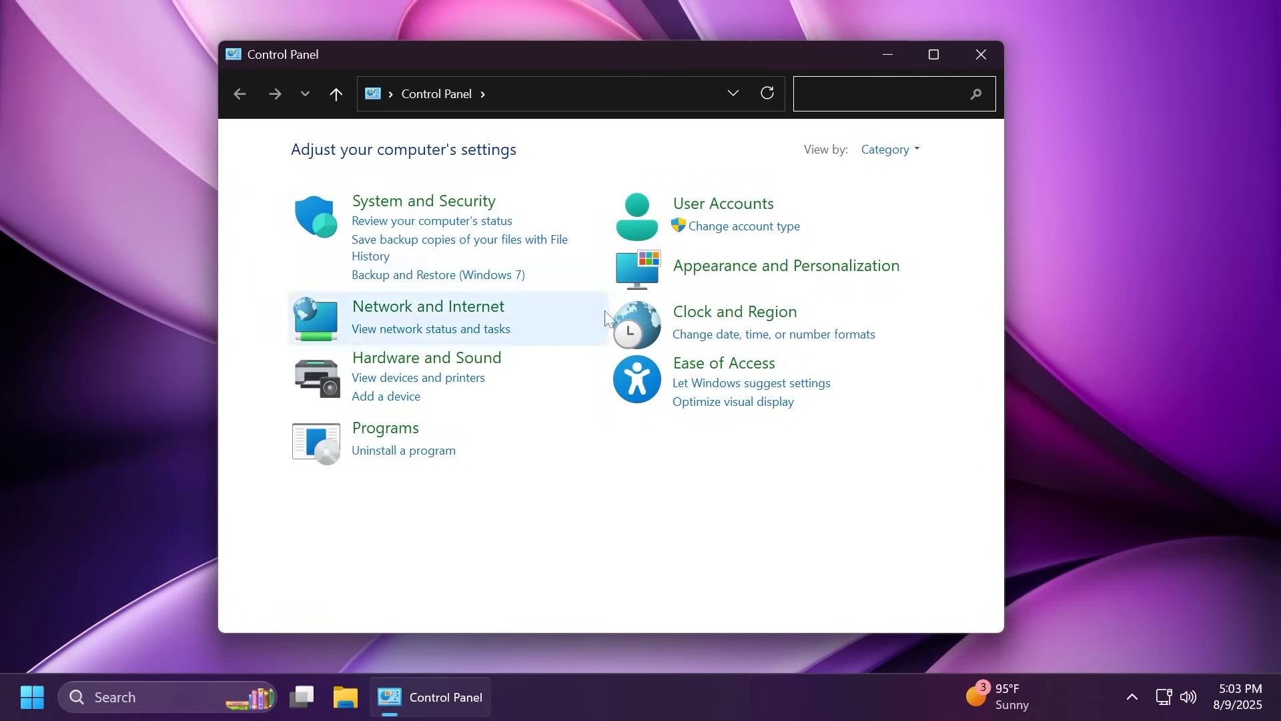
{"action": "left_click", "coordinate": [888, 149]}
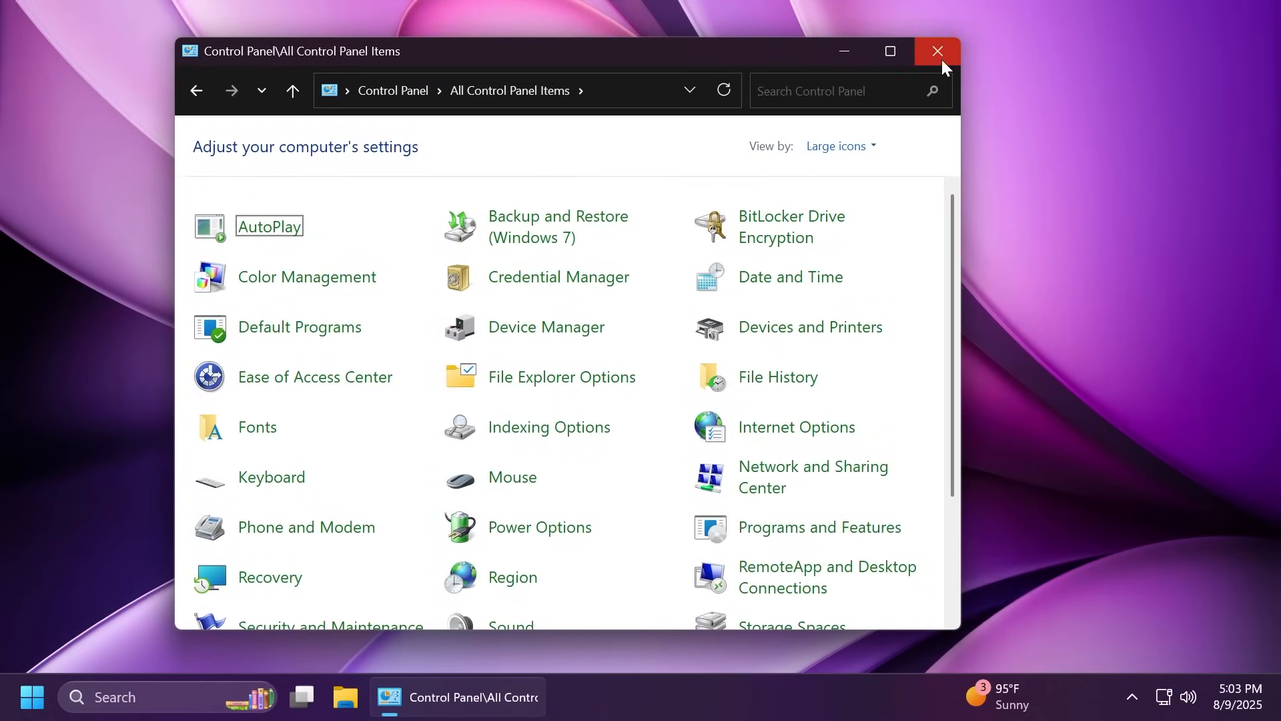
{"action": "left_click", "coordinate": [937, 50]}
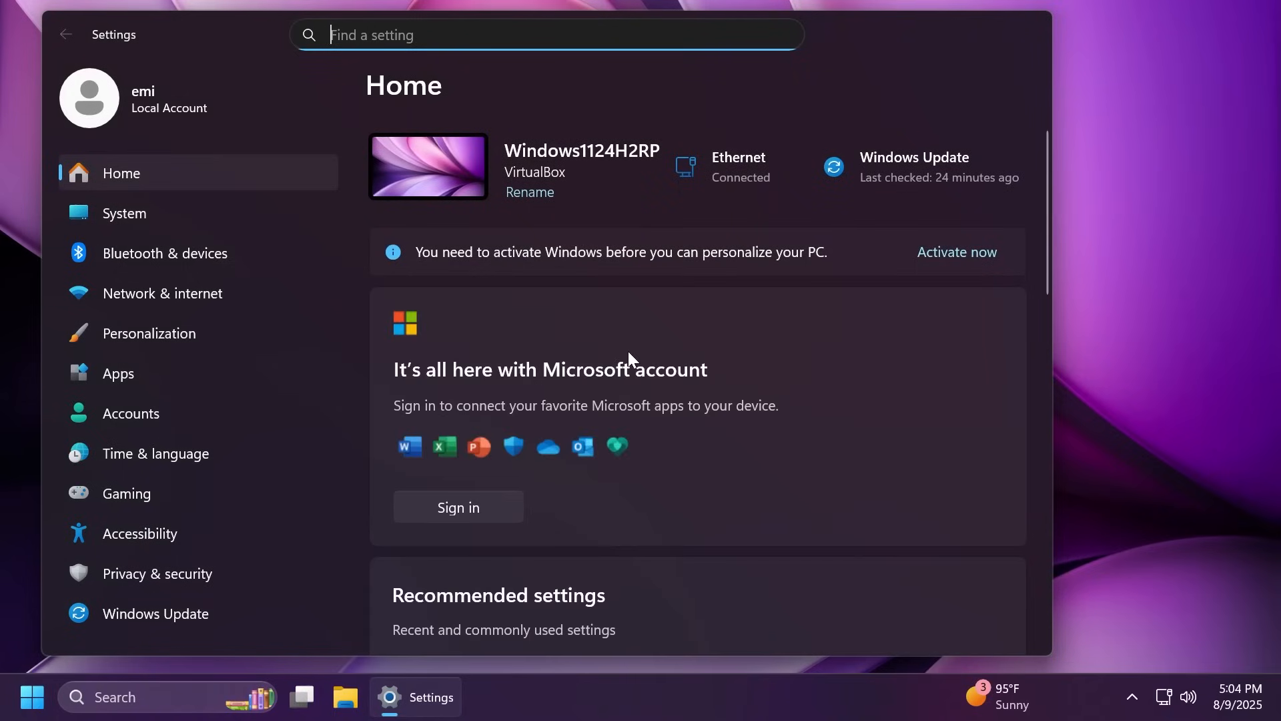
{"action": "mouse_move", "coordinate": [300, 320]}
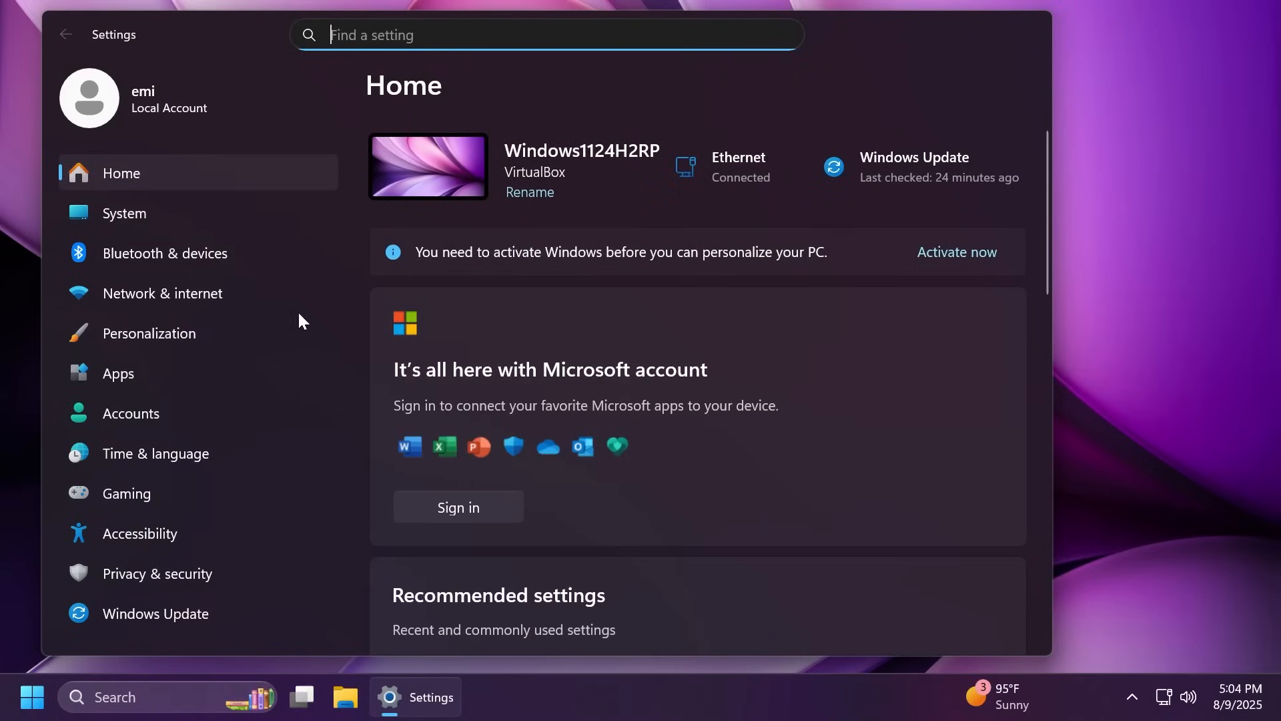
- Go to Time & language > Date & time and expand 'Show time and date in the System tray'
{"action": "left_click", "coordinate": [154, 454]}
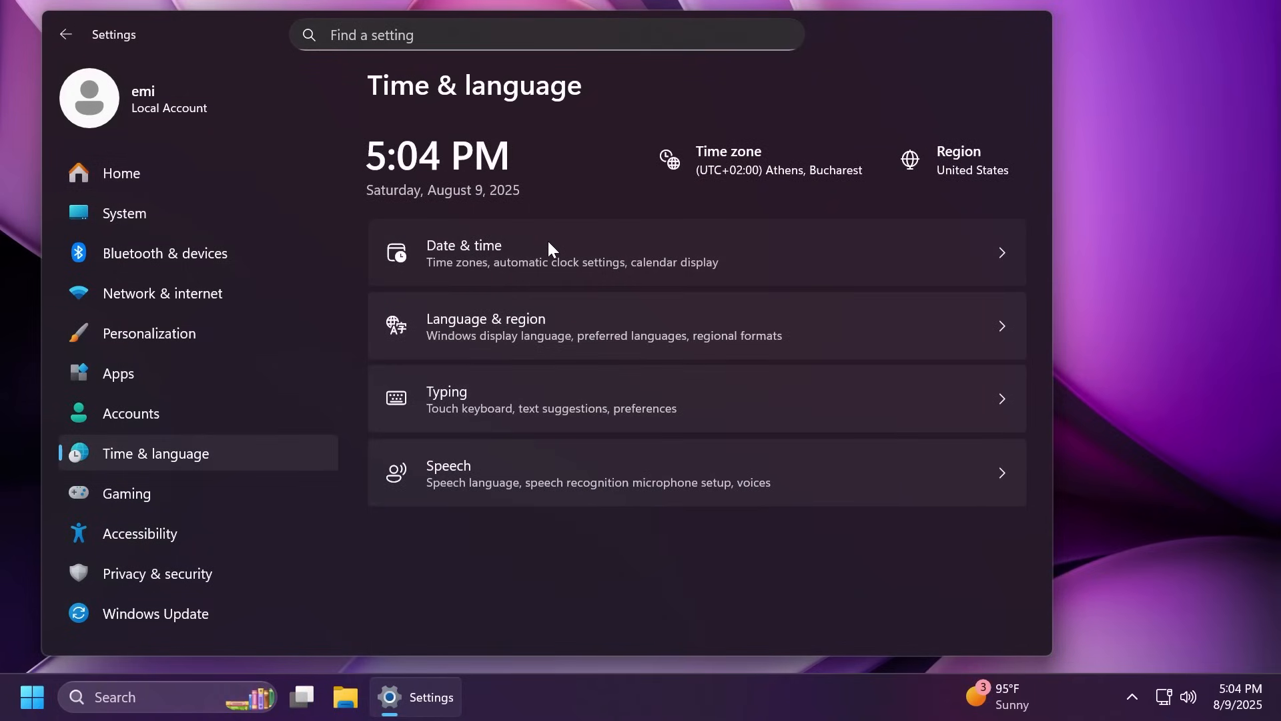
{"action": "left_click", "coordinate": [572, 252]}
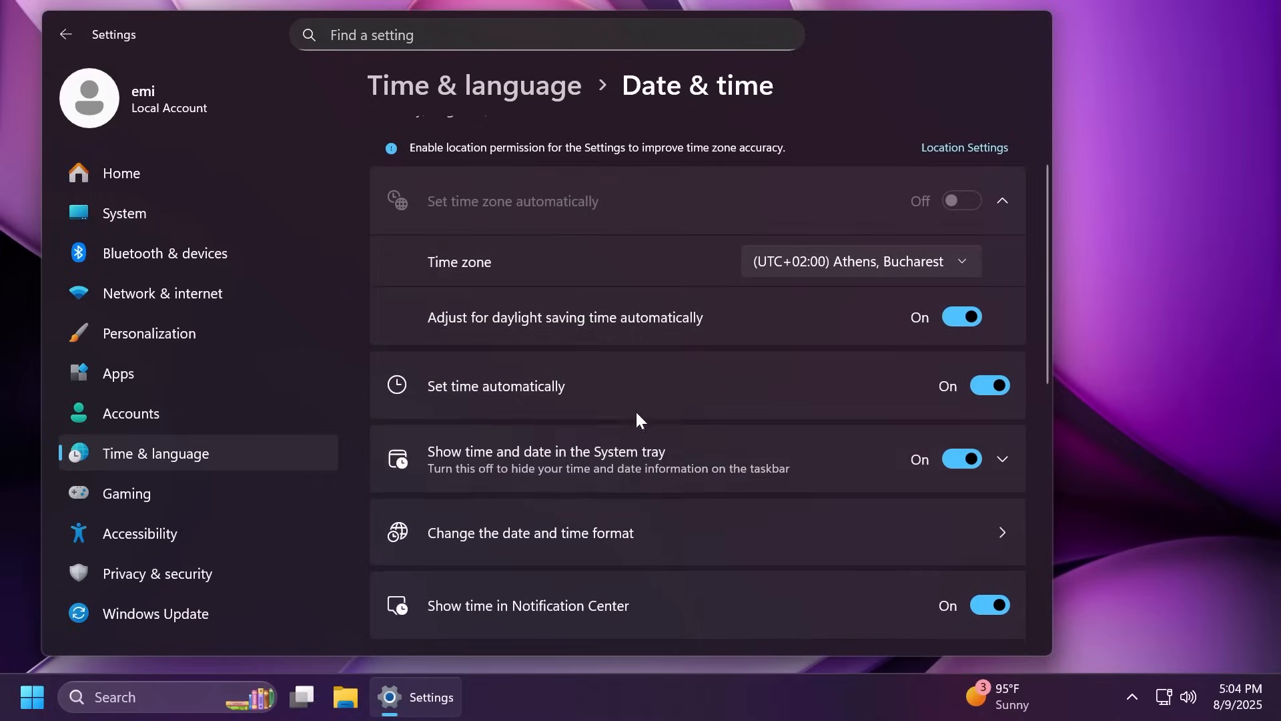
{"action": "left_click", "coordinate": [1001, 458]}
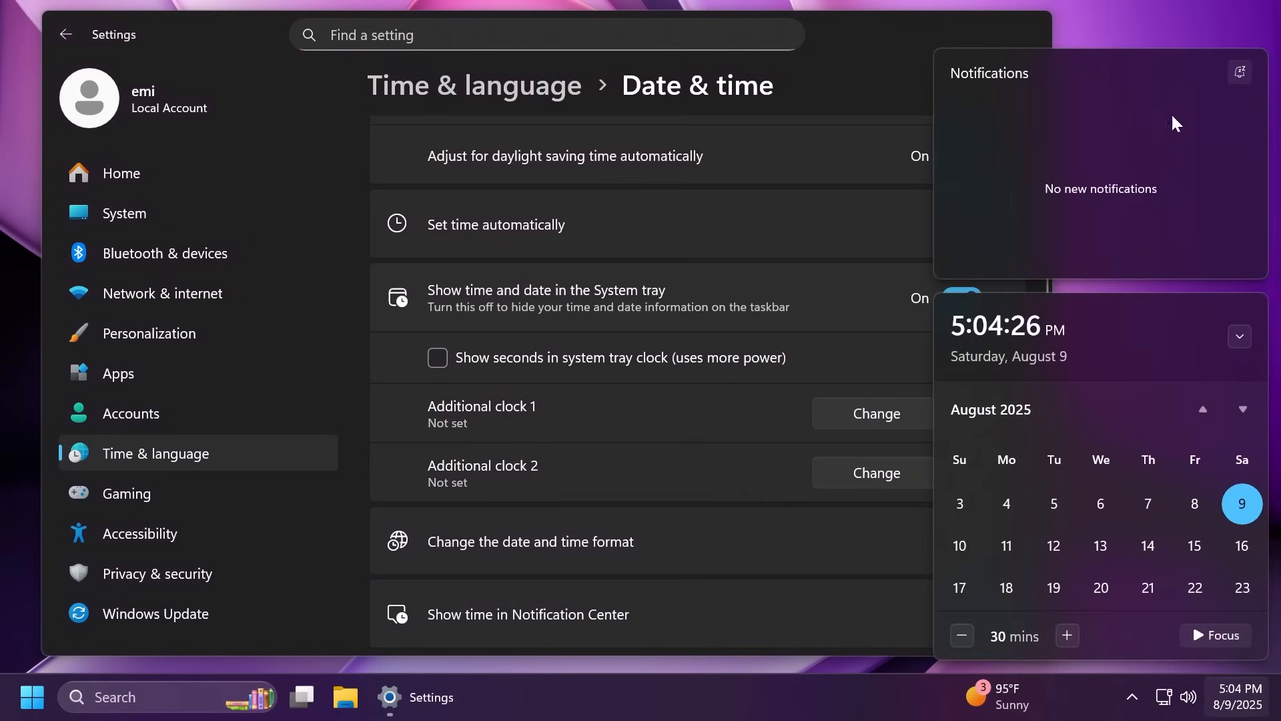
{"action": "mouse_move", "coordinate": [630, 394]}
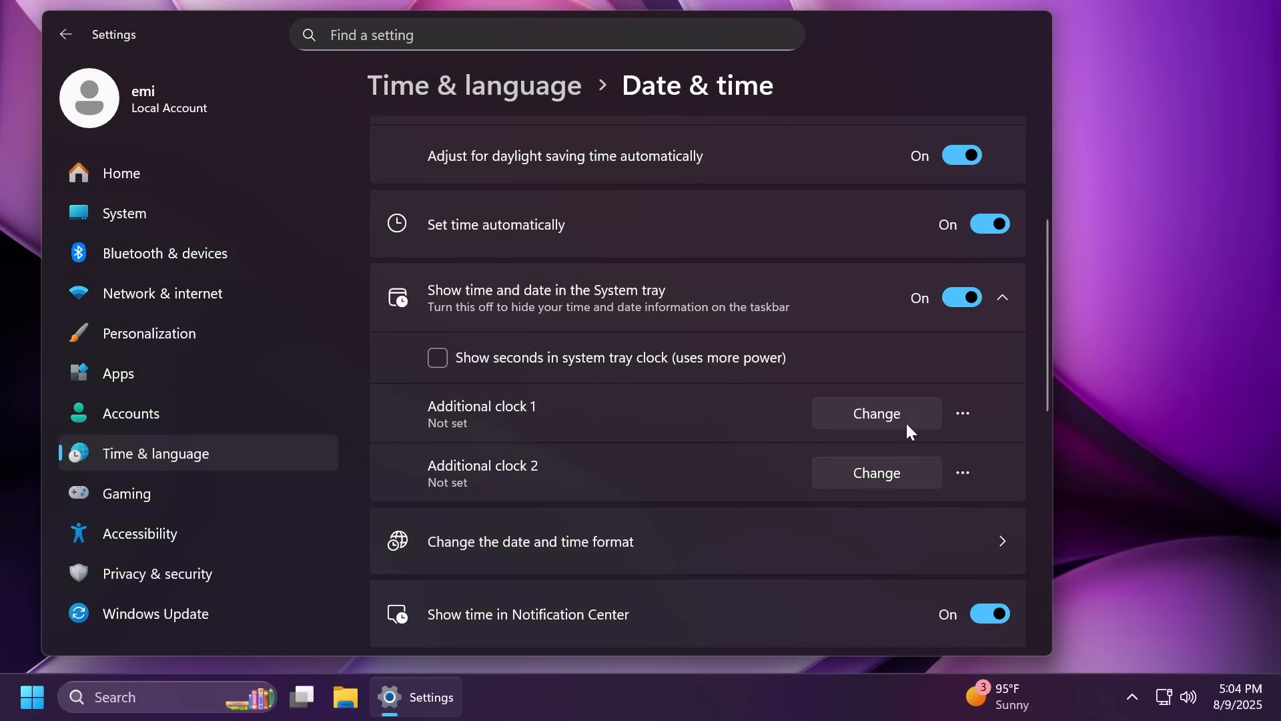
- Set Additional clock 1 to UTC-09 and check the clocks in the taskbar calendar flyout
{"action": "left_click", "coordinate": [877, 413]}
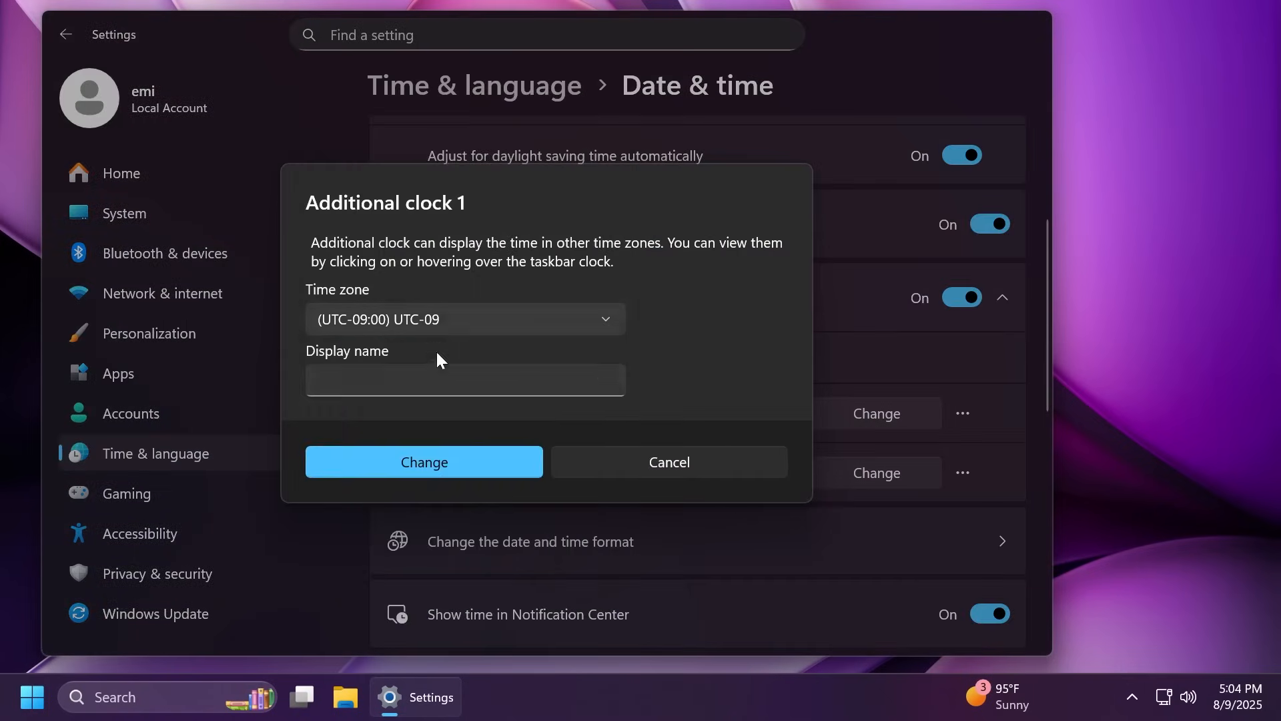
{"action": "left_click", "coordinate": [465, 380]}
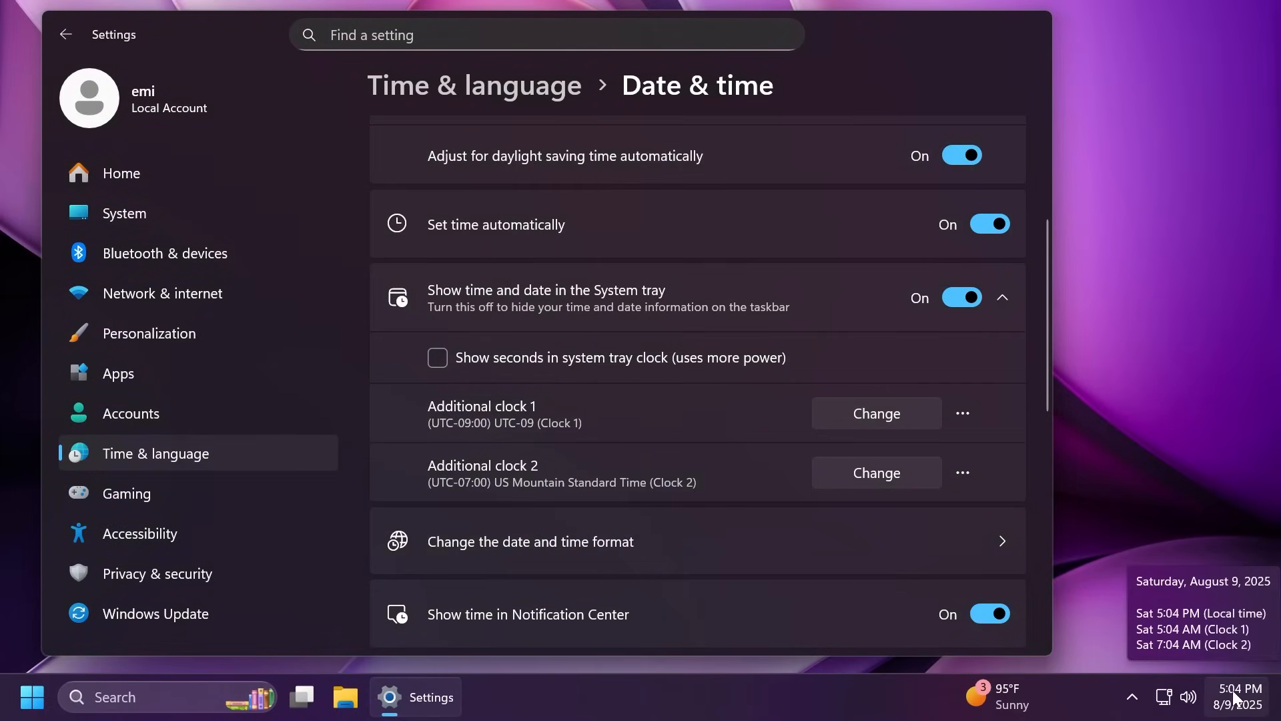
{"action": "left_click", "coordinate": [1236, 696]}
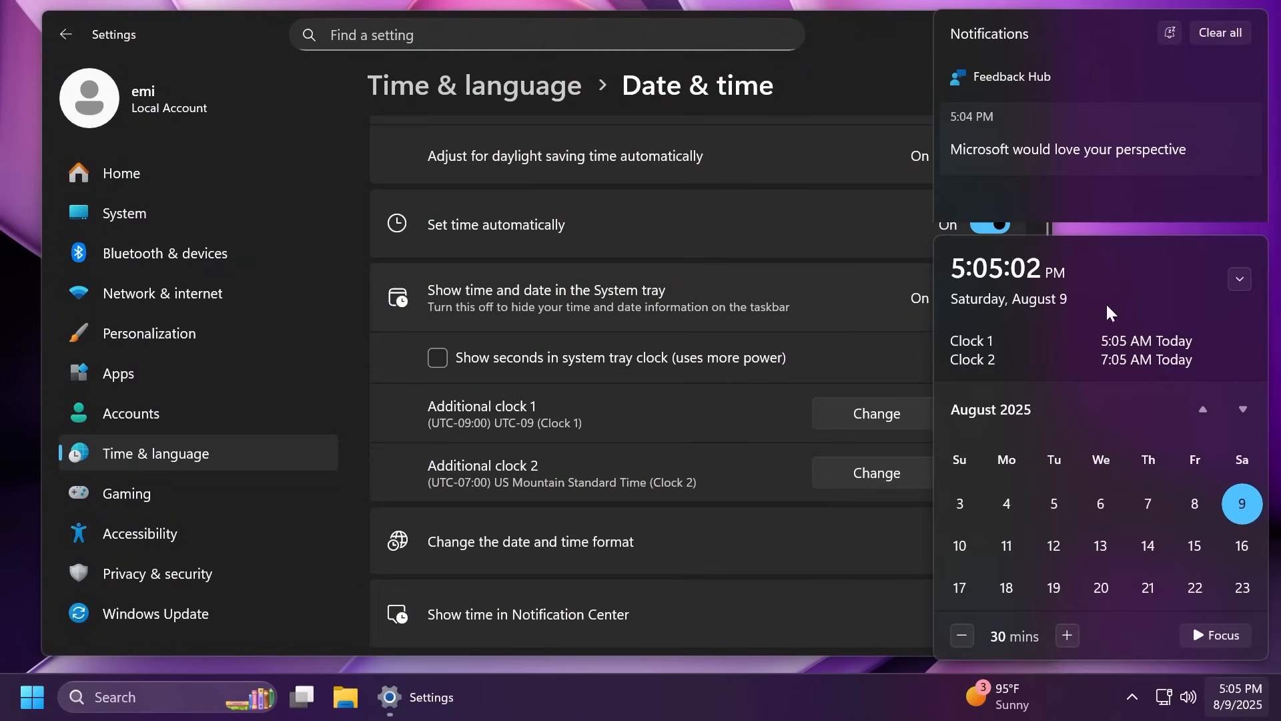
{"action": "left_click", "coordinate": [764, 513]}
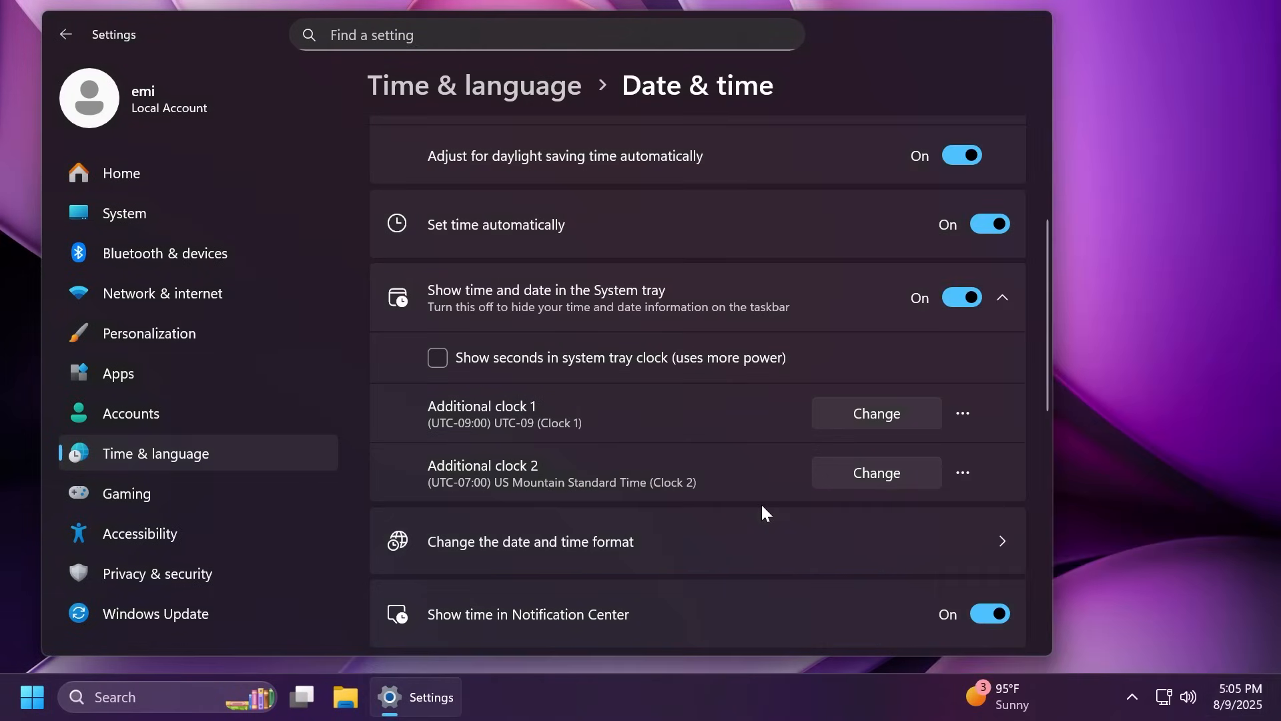
{"action": "scroll", "scroll_direction": "down", "scroll_amount": 3}
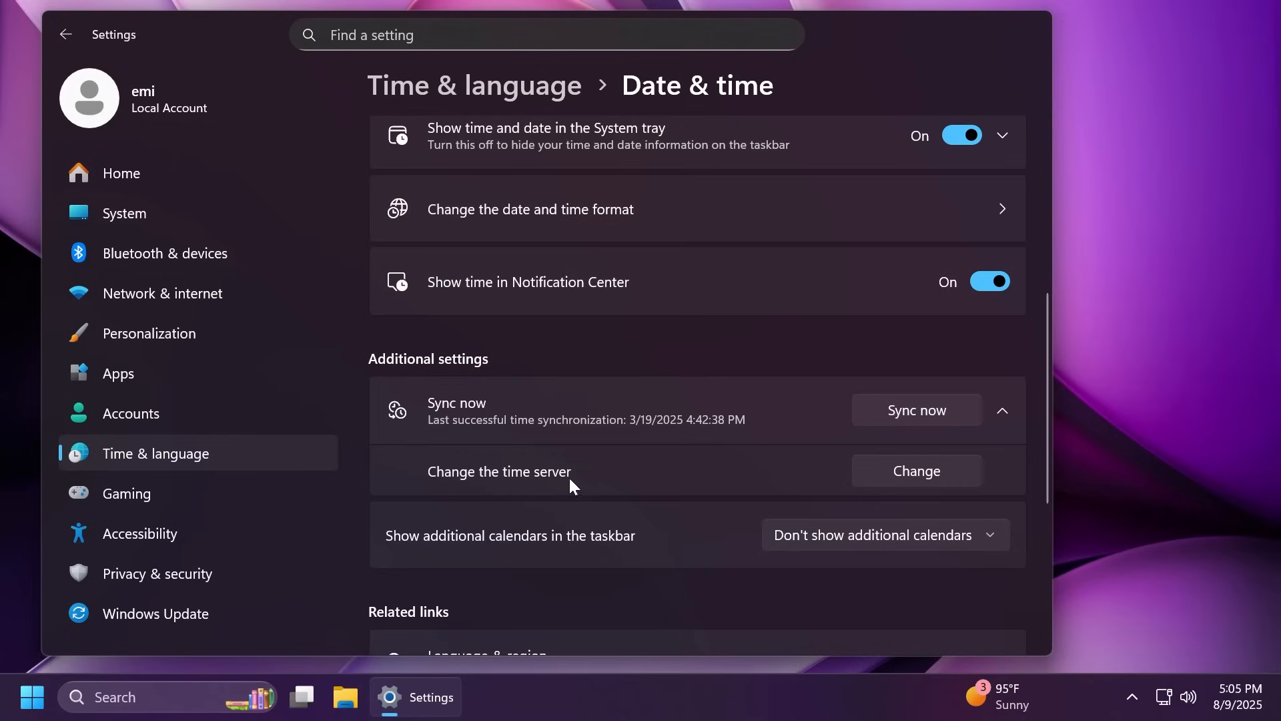
{"action": "mouse_move", "coordinate": [616, 525]}
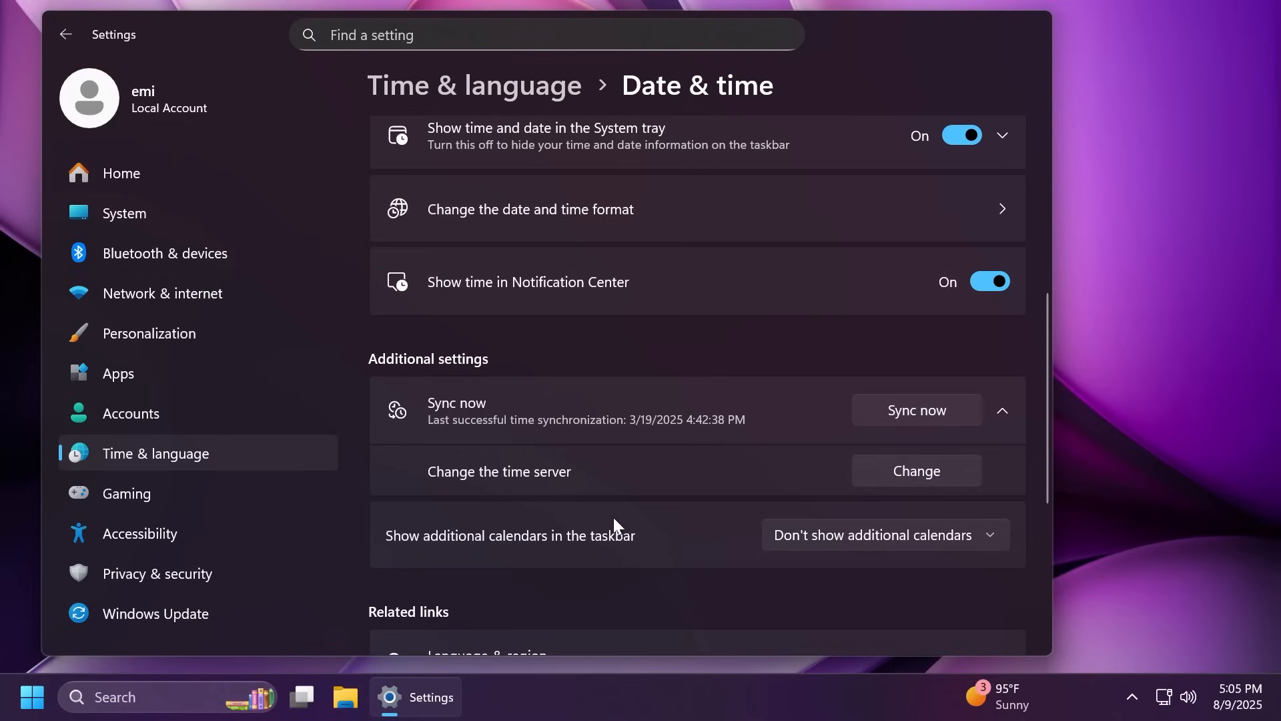
{"action": "left_click", "coordinate": [915, 471]}
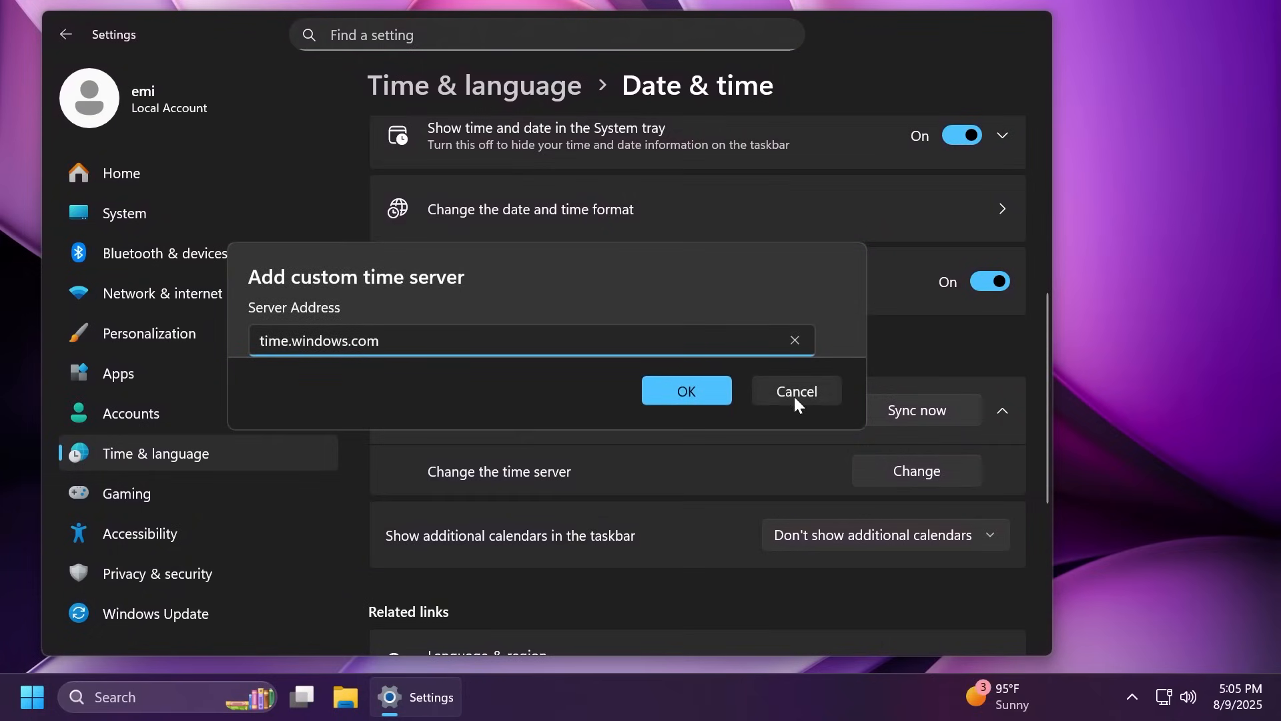
{"action": "left_click", "coordinate": [795, 391]}
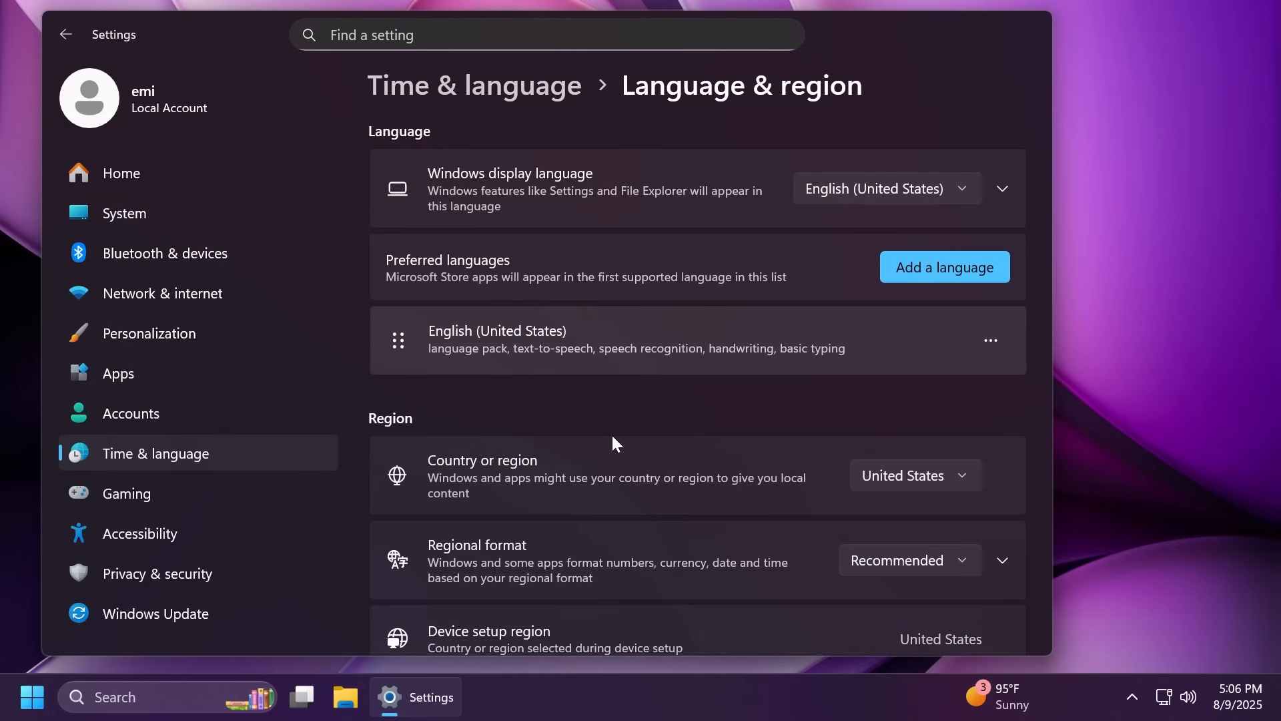
- Scroll through Language & region's Region and Additional settings, then go to Accessibility Keyboard
{"action": "scroll", "scroll_direction": "down", "scroll_amount": 3}
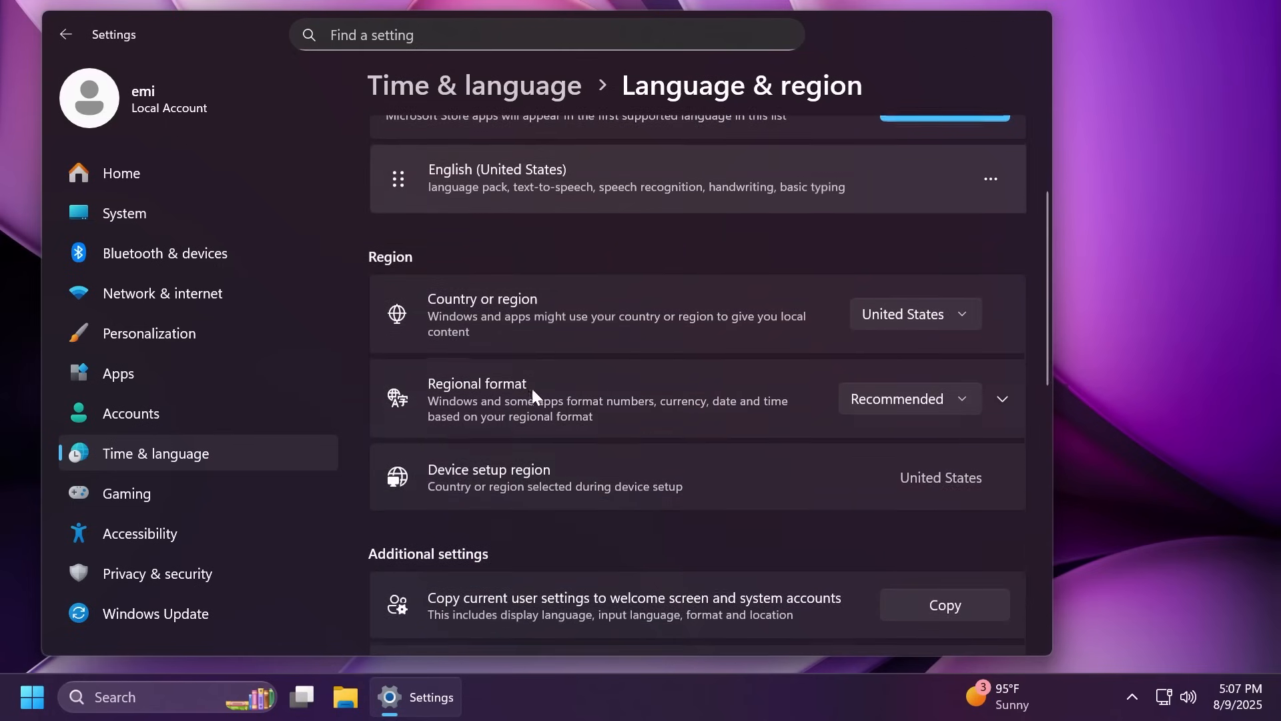
{"action": "mouse_move", "coordinate": [625, 545]}
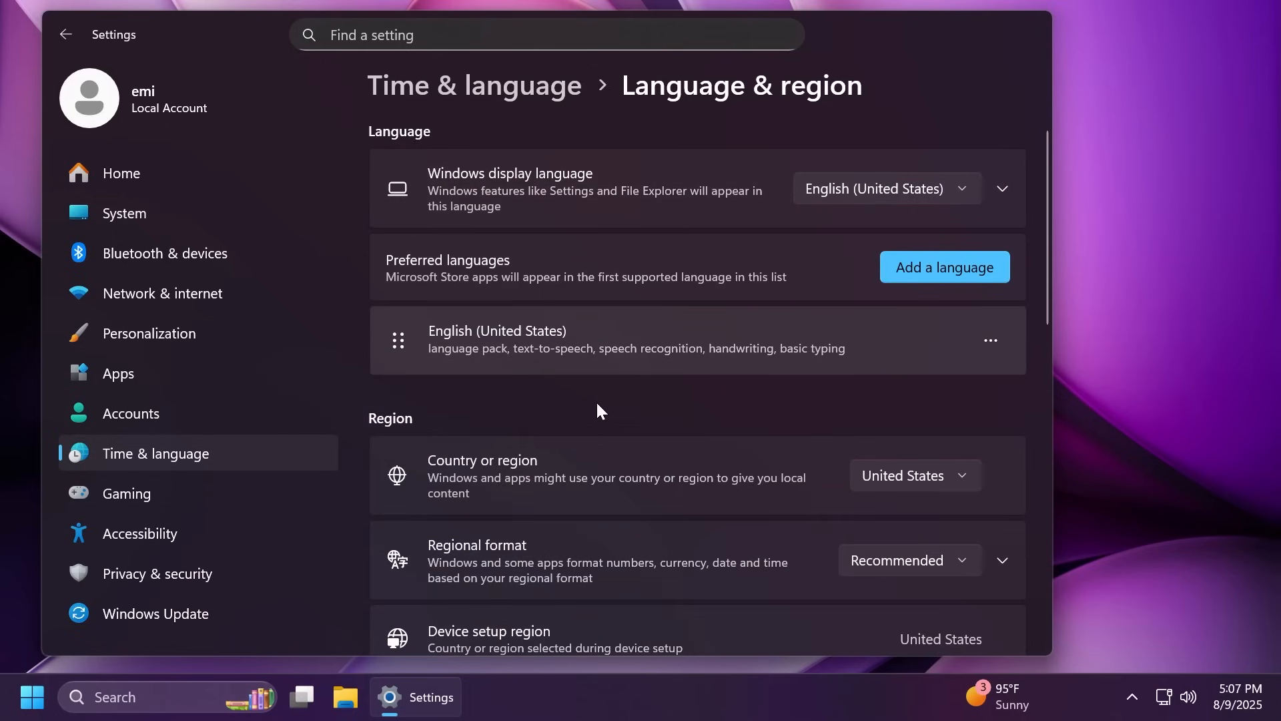
{"action": "scroll", "scroll_direction": "down", "scroll_amount": 3}
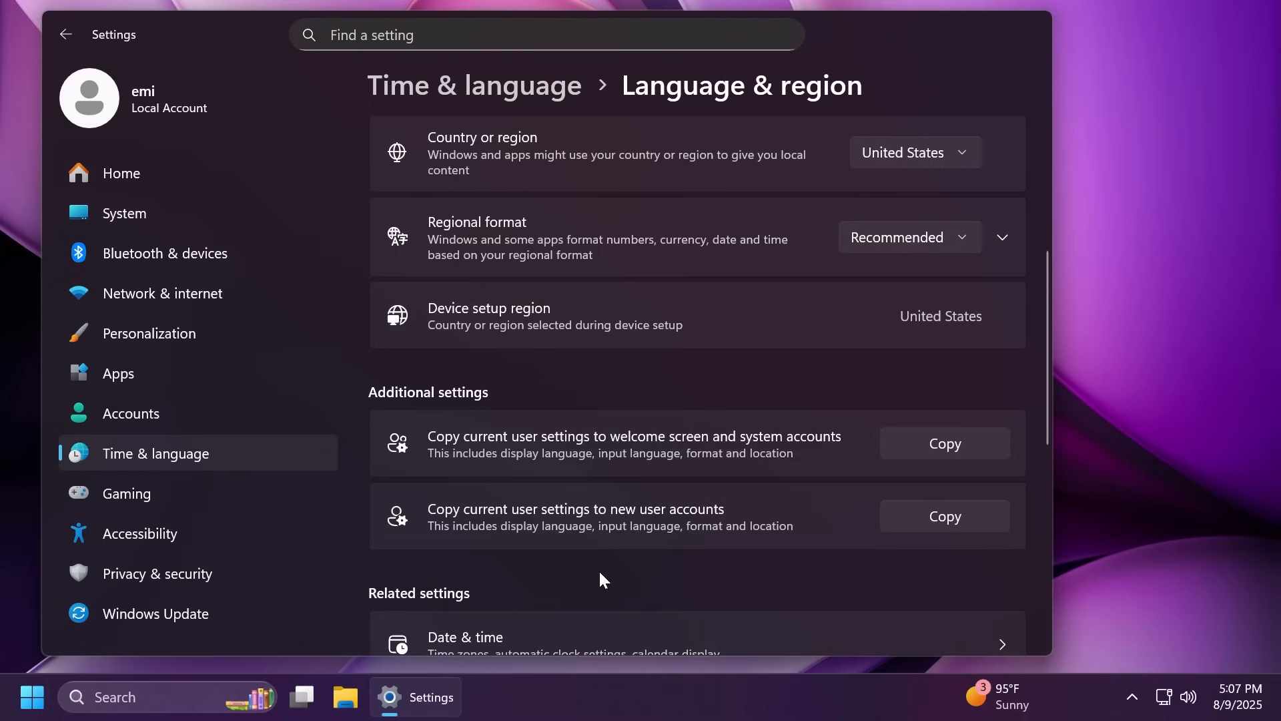
{"action": "scroll", "scroll_direction": "down", "scroll_amount": 3}
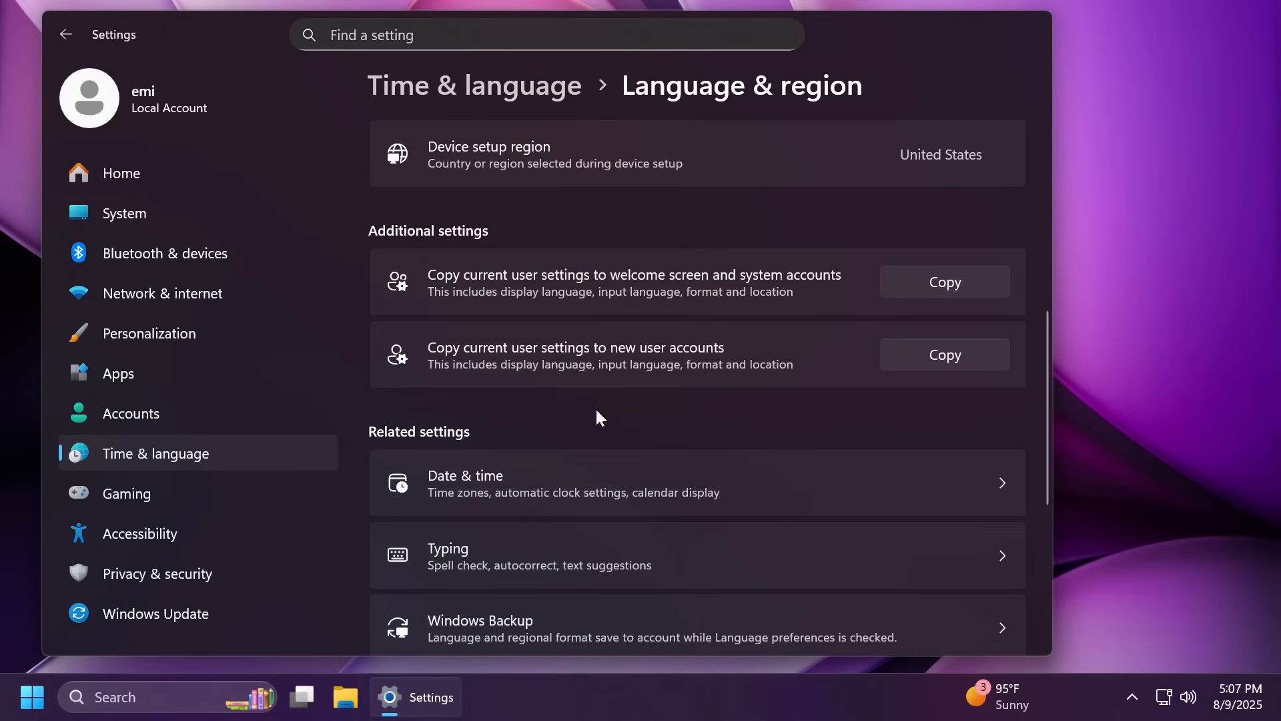
{"action": "left_click", "coordinate": [139, 534]}
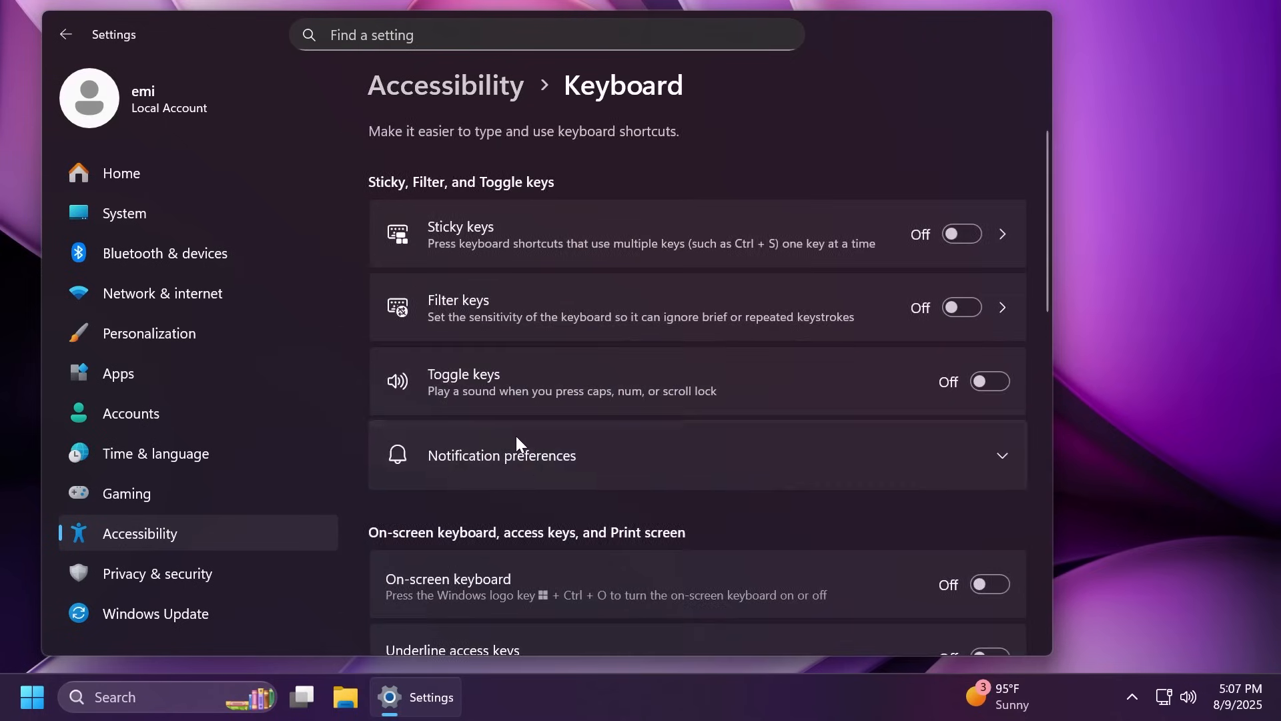
- View the Accessibility Text cursor page and scroll through its options
{"action": "scroll", "scroll_direction": "down", "scroll_amount": 3}
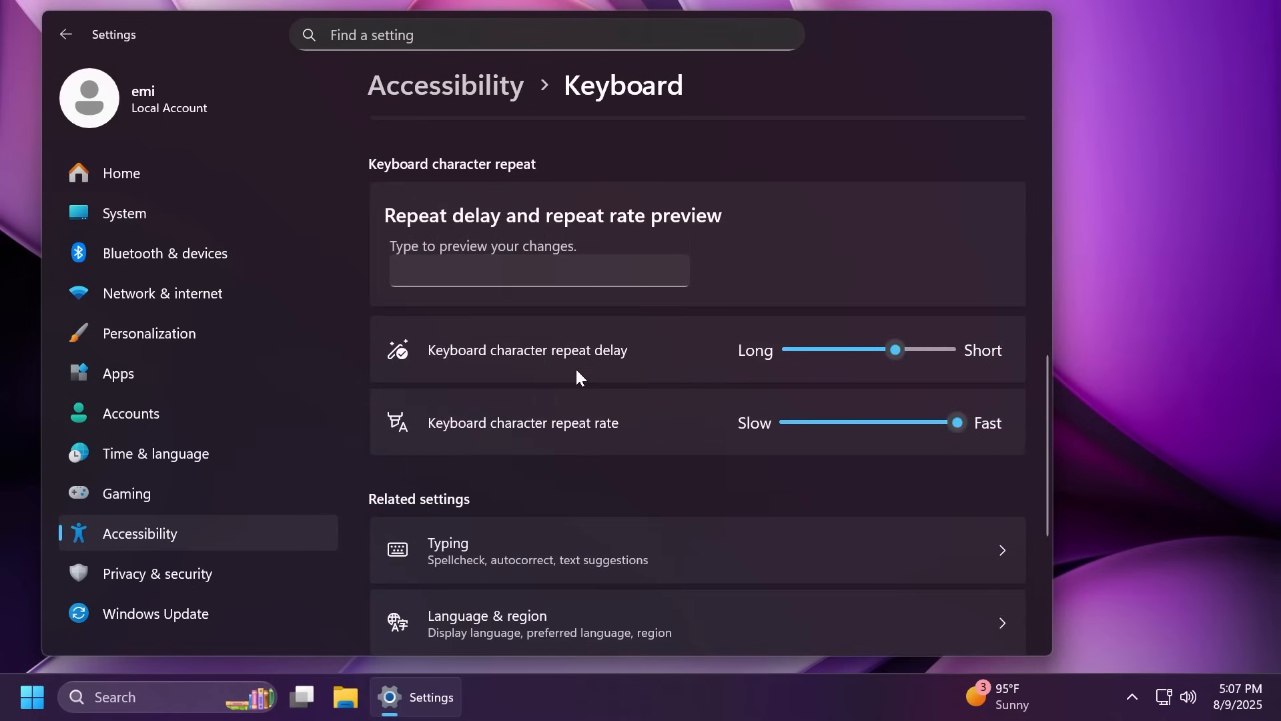
{"action": "mouse_move", "coordinate": [605, 361]}
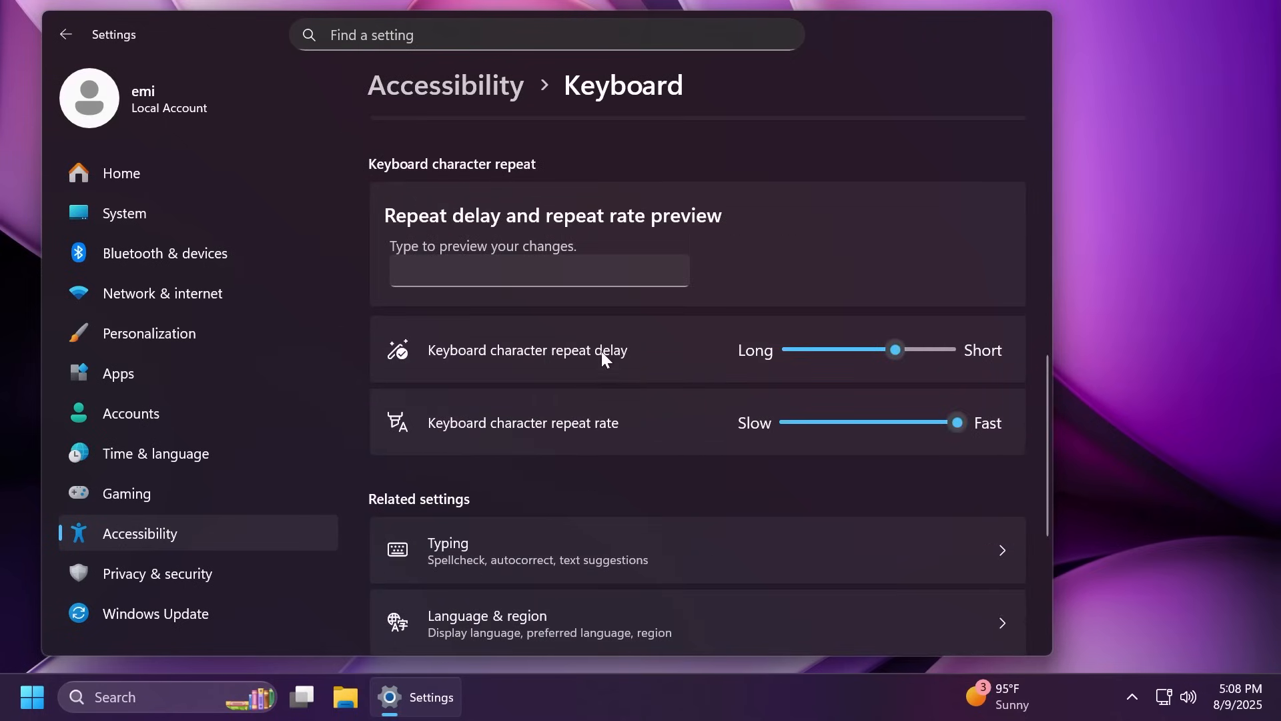
{"action": "left_click", "coordinate": [445, 85]}
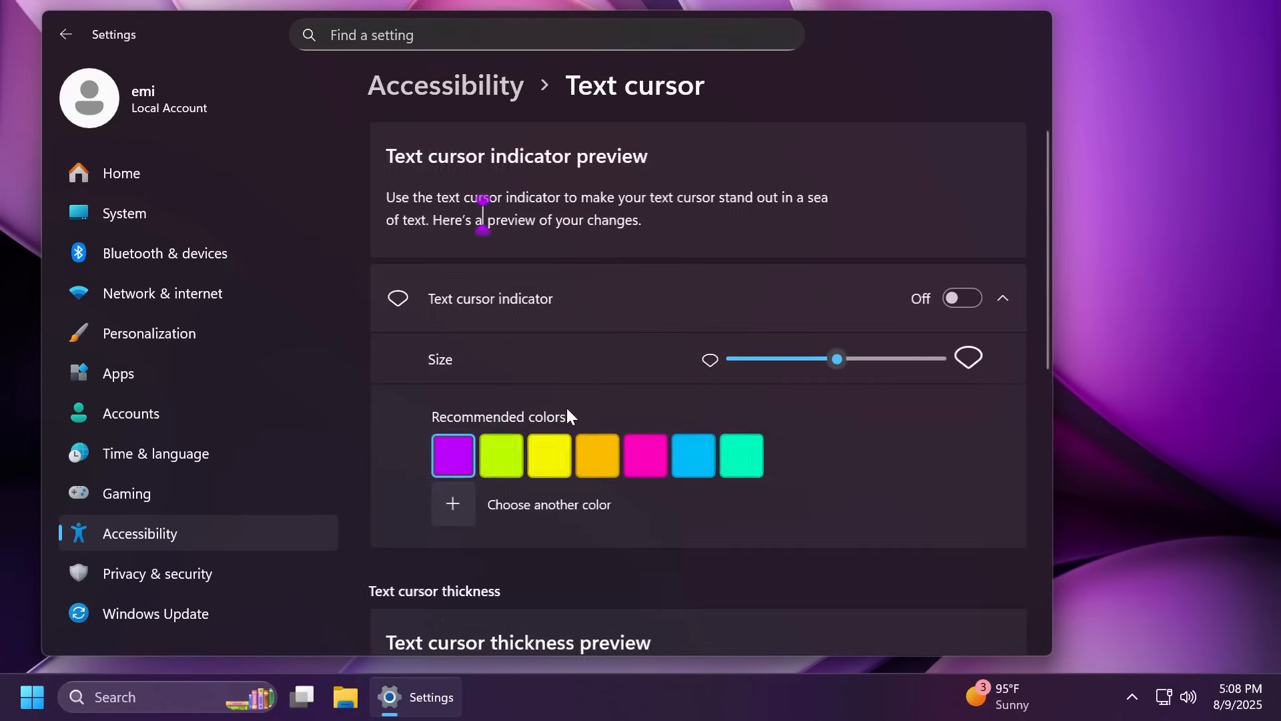
{"action": "mouse_move", "coordinate": [619, 373]}
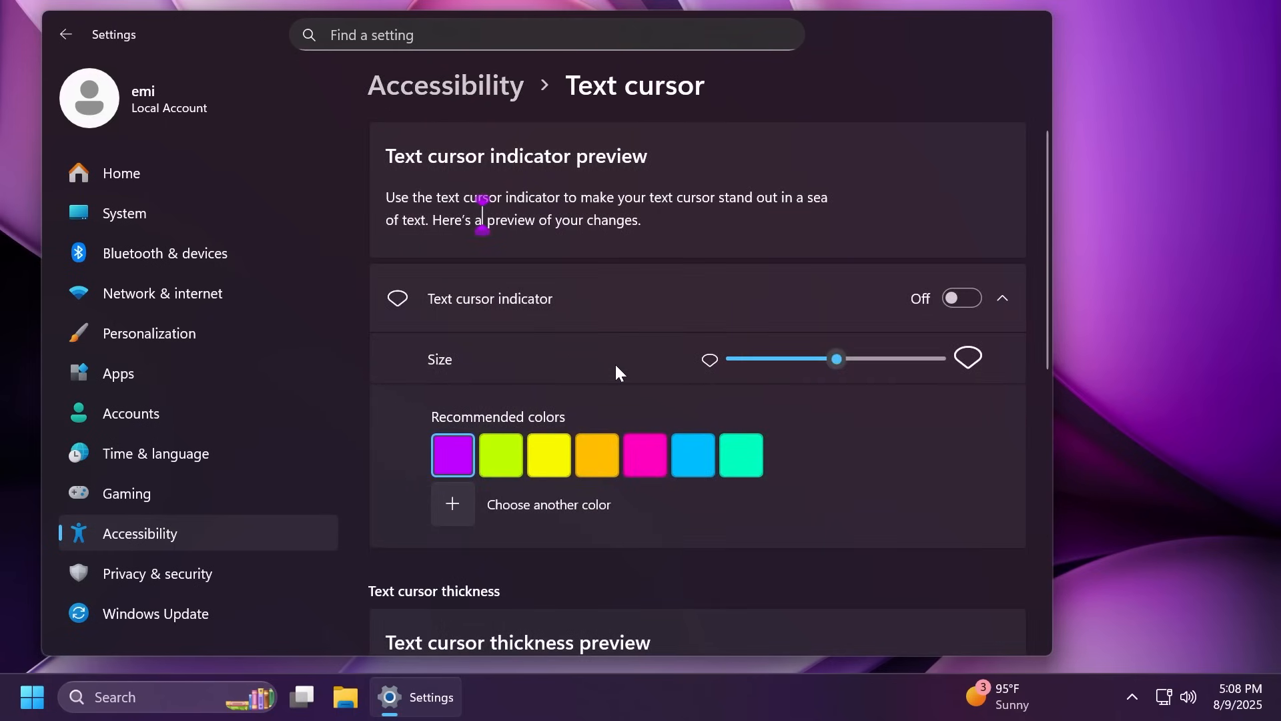
{"action": "scroll", "scroll_direction": "down", "scroll_amount": 3}
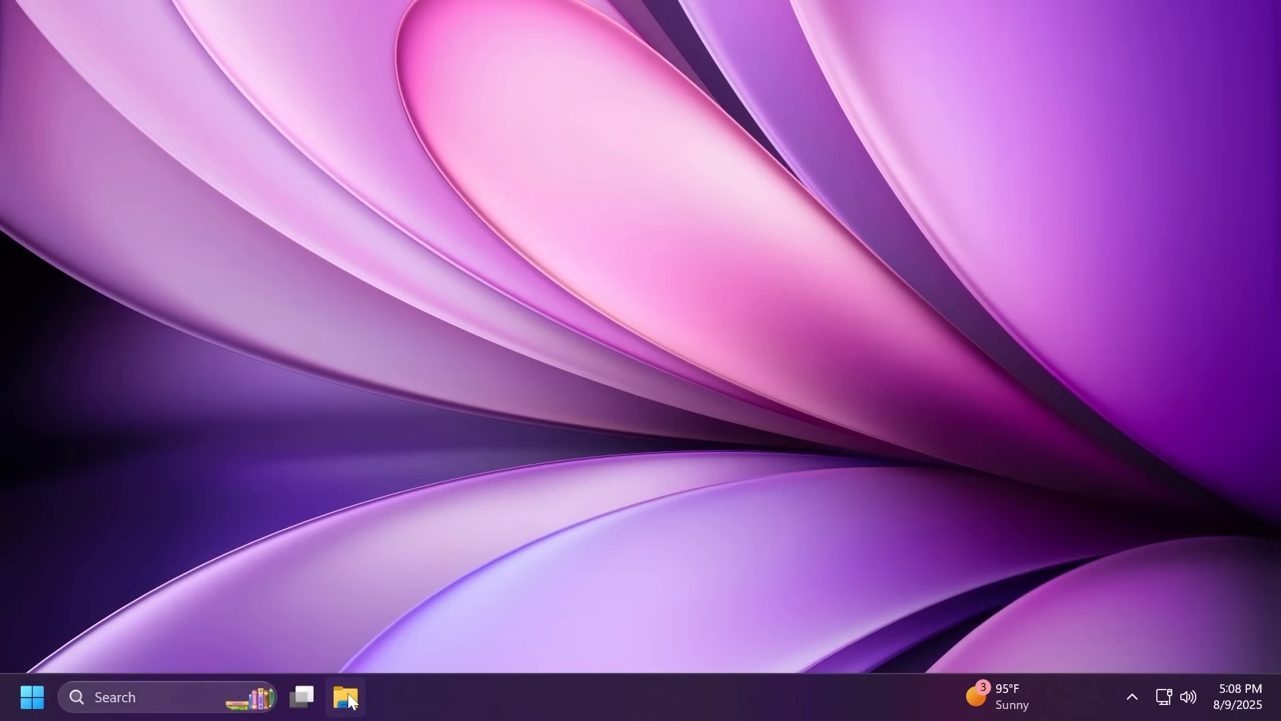
- Launch File Explorer, go to Downloads and run ViVeTool-v0.3.4-IntelAmd.exe
{"action": "left_click", "coordinate": [346, 696]}
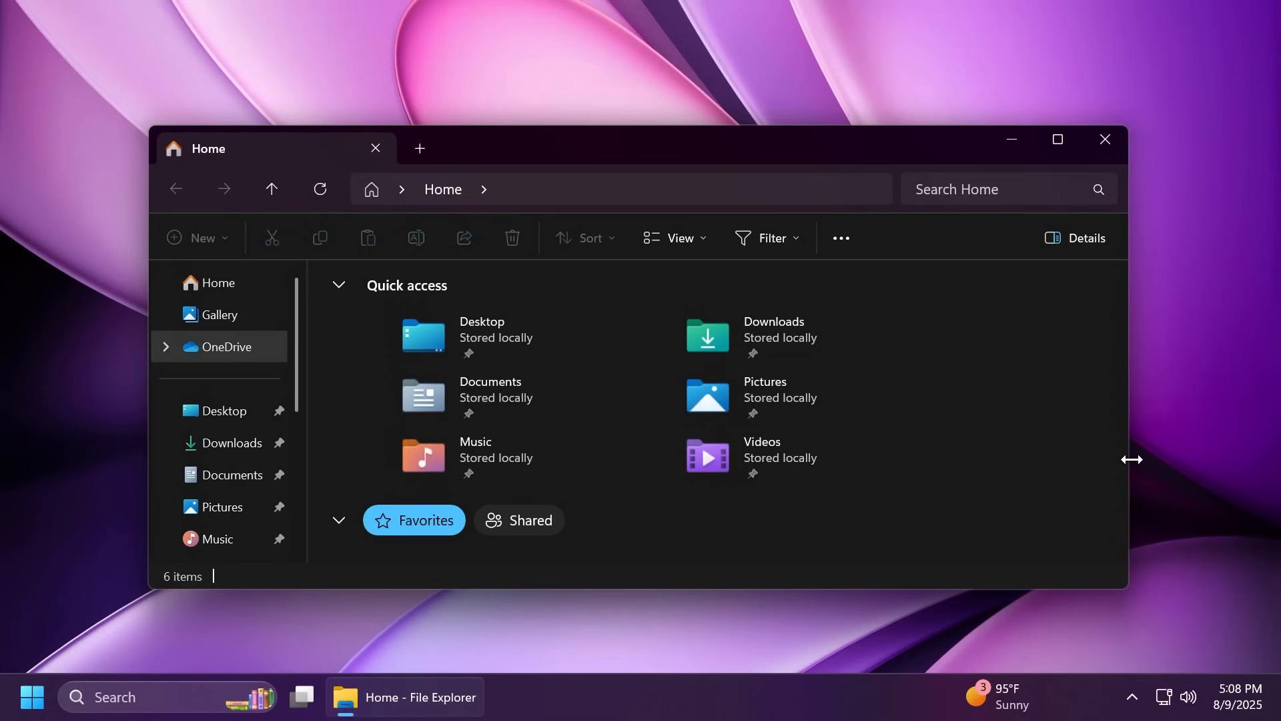
{"action": "left_click", "coordinate": [238, 442]}
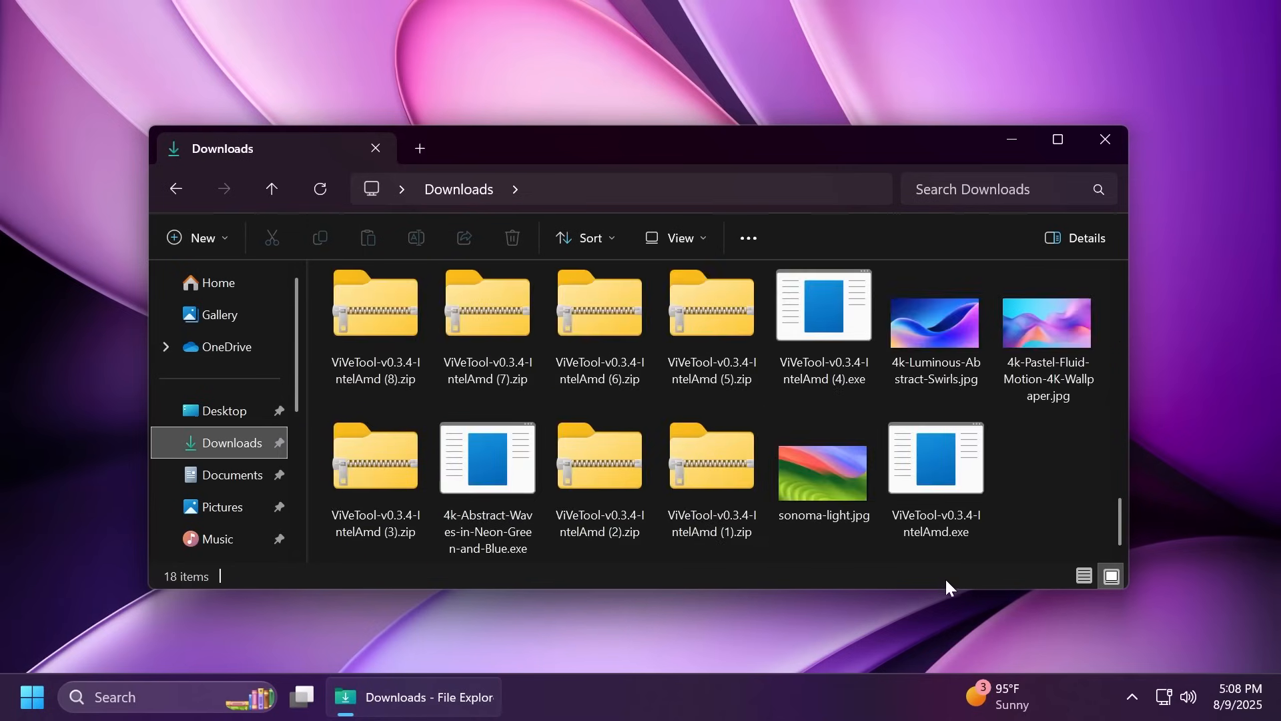
{"action": "left_click", "coordinate": [935, 456]}
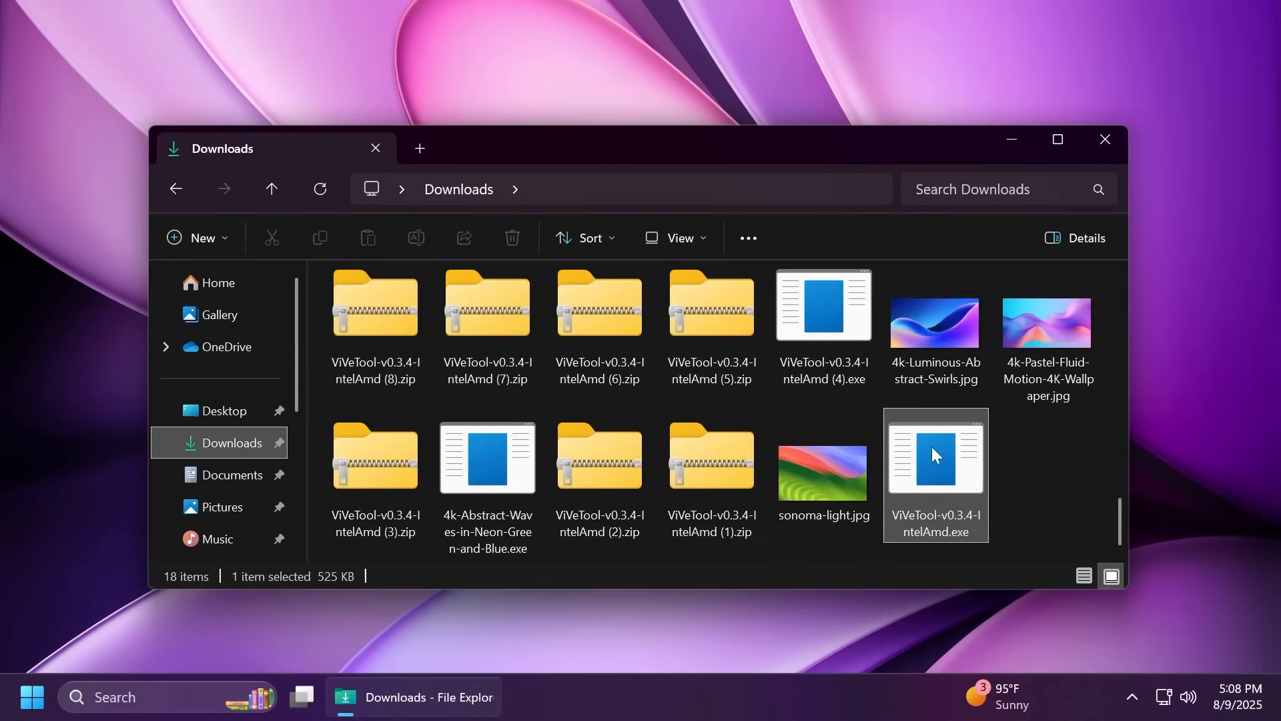
{"action": "double_click", "coordinate": [935, 456]}
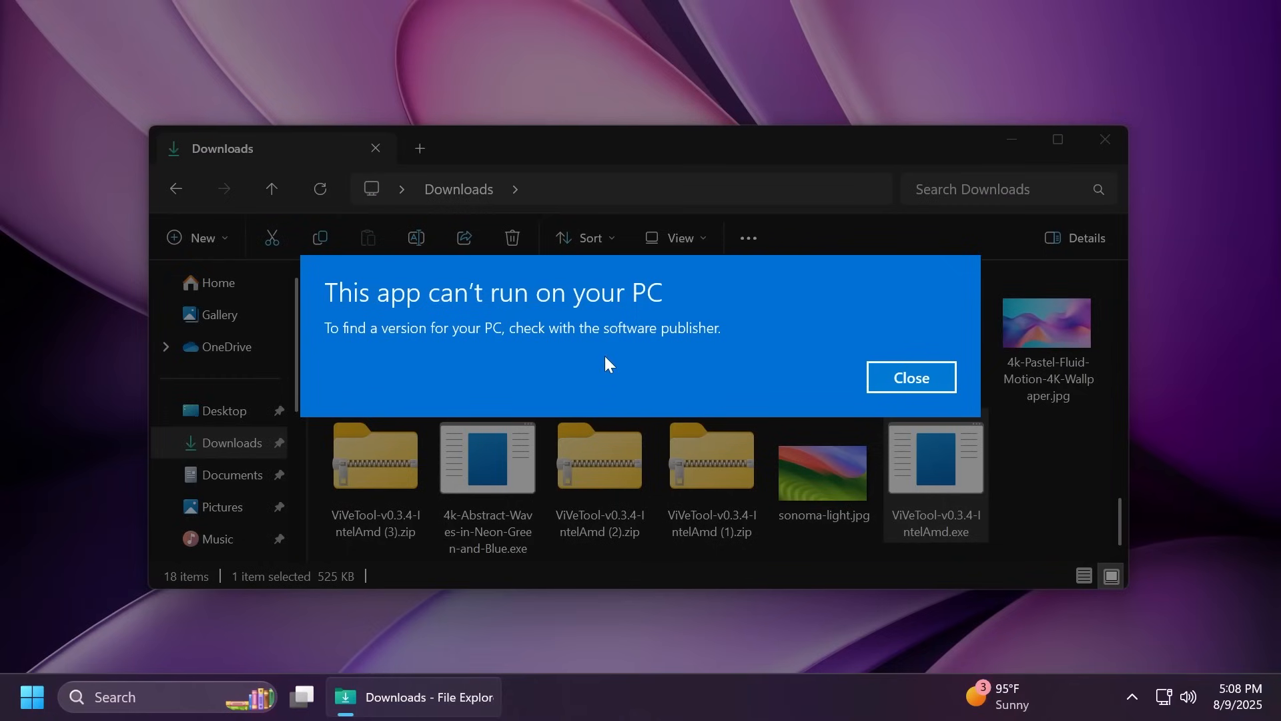
{"action": "mouse_move", "coordinate": [593, 366]}
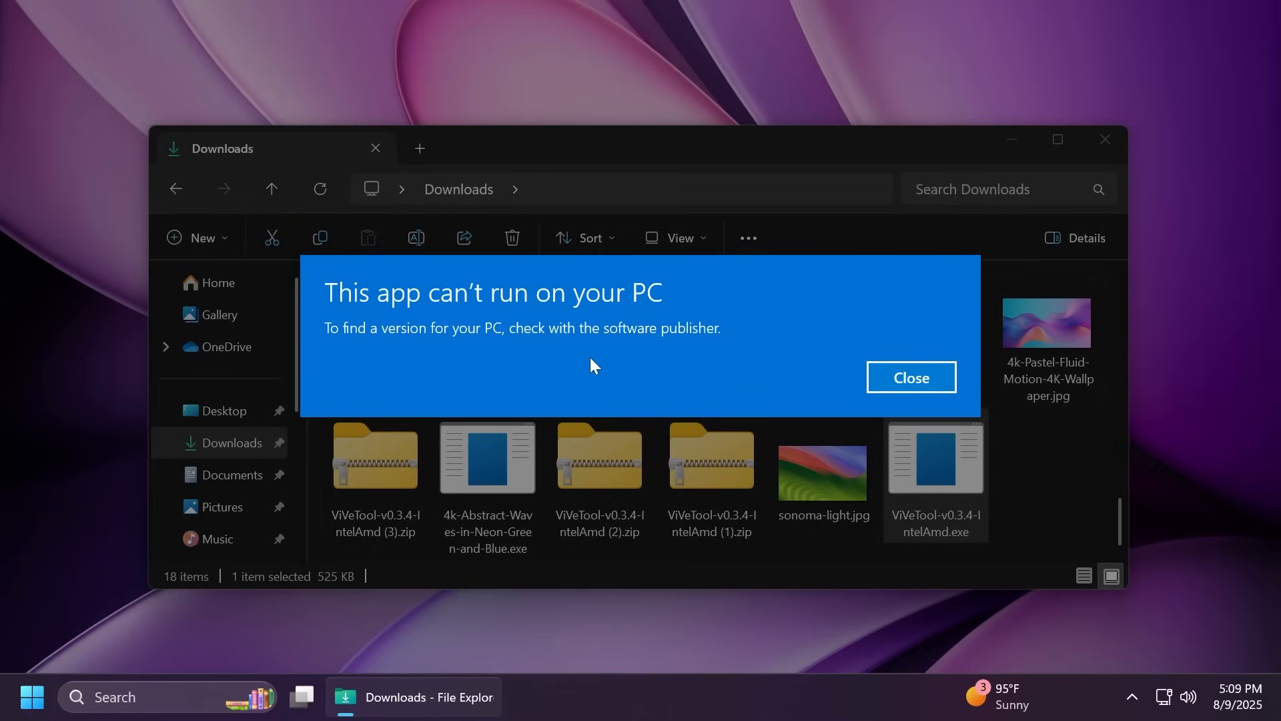
{"action": "mouse_move", "coordinate": [1048, 463]}
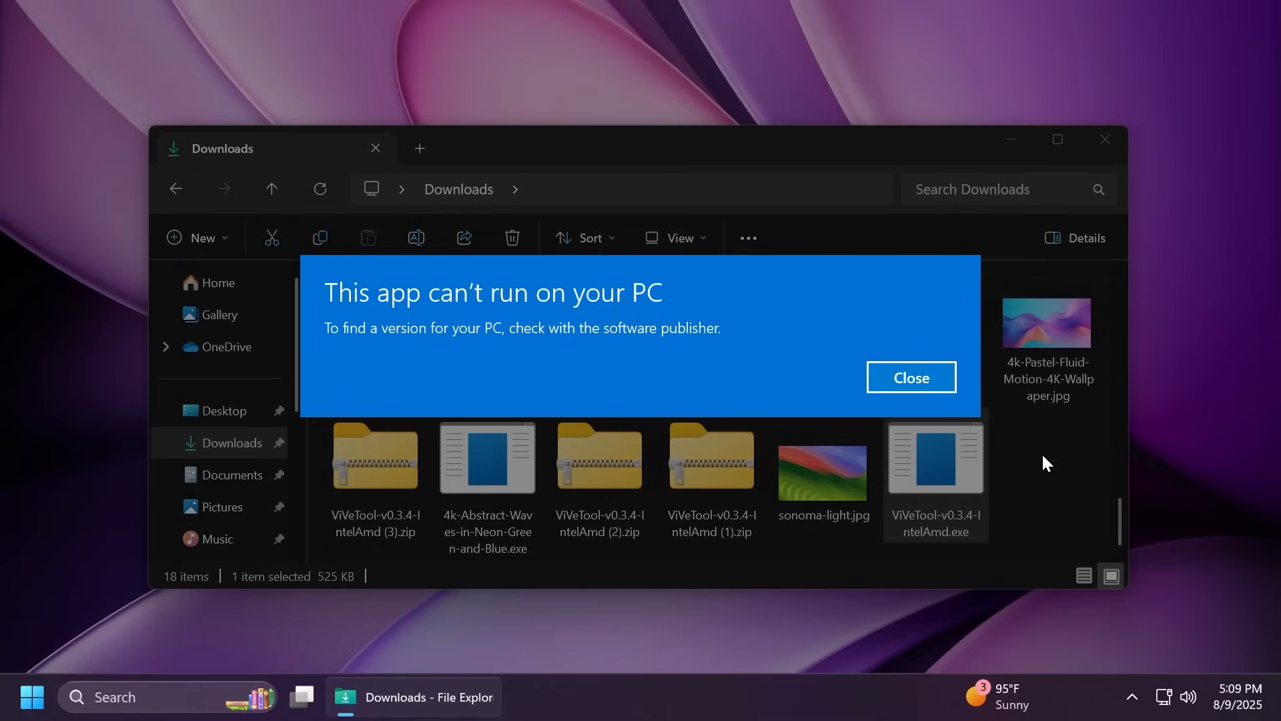
- Dismiss the can't-run warning and close the Downloads window
{"action": "left_click", "coordinate": [910, 376]}
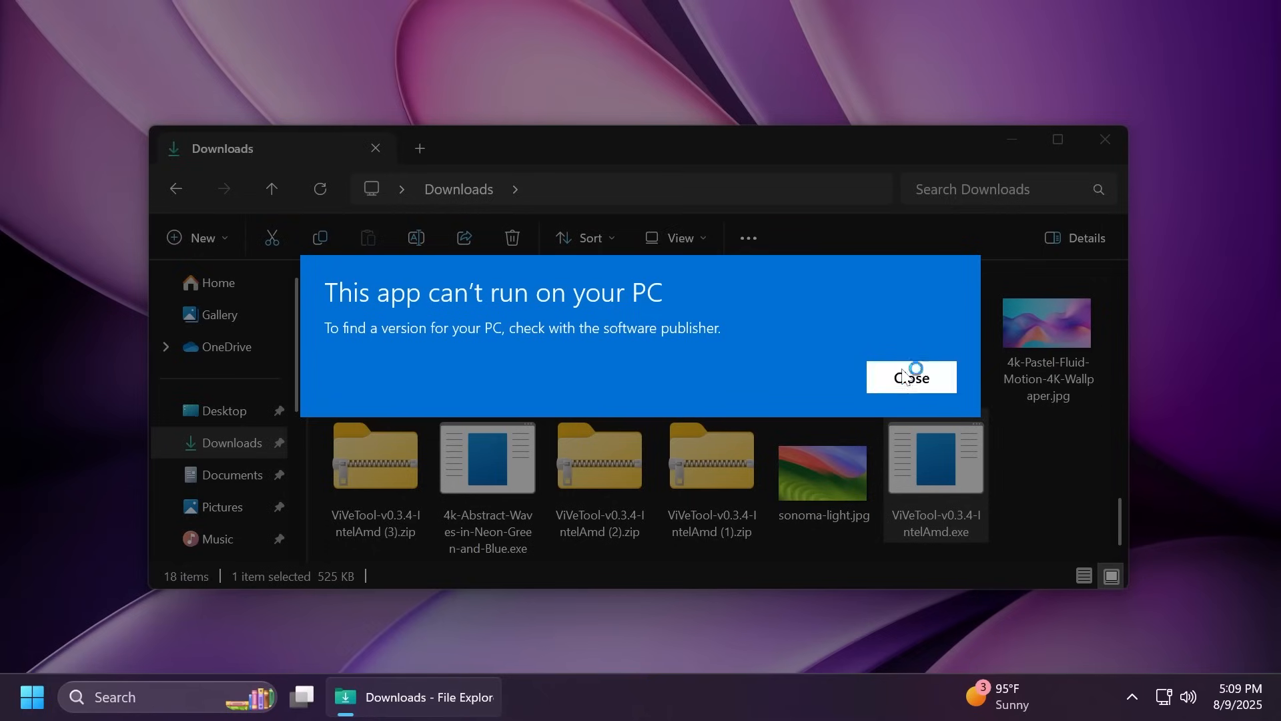
{"action": "left_click", "coordinate": [911, 376]}
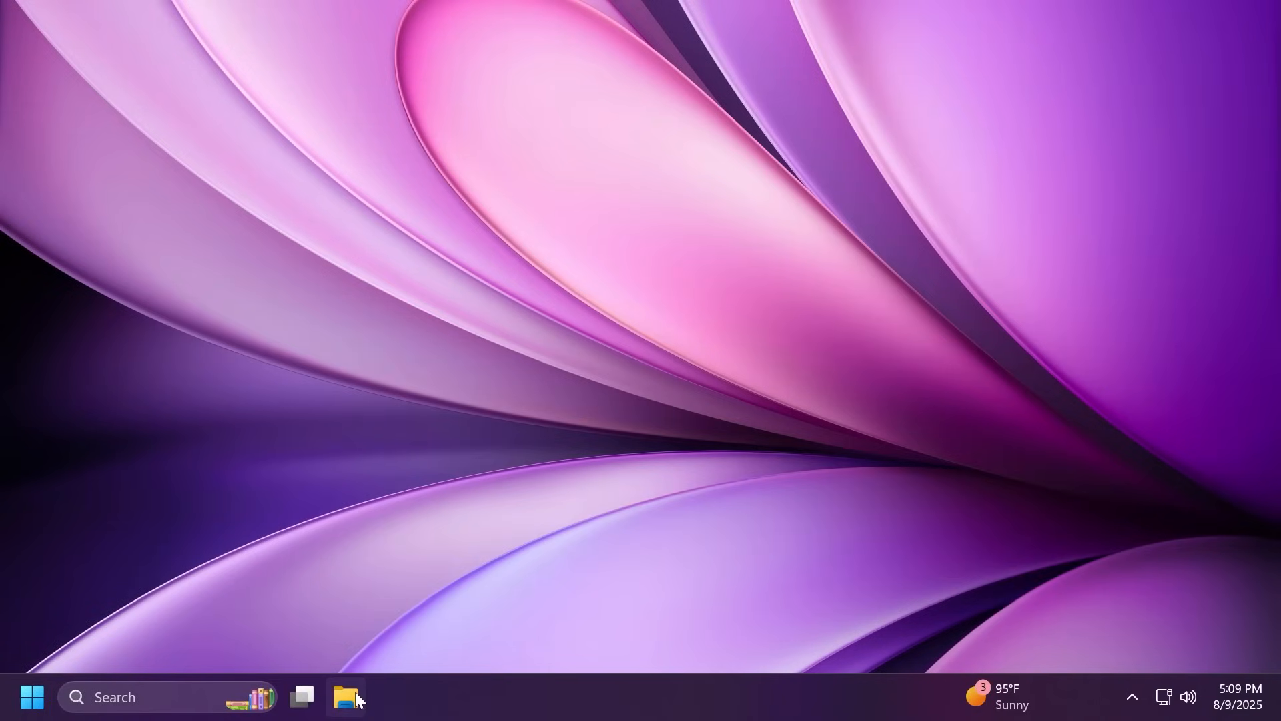
- Reopen File Explorer, duplicate the Home tab and restore the window down
{"action": "left_click", "coordinate": [345, 697]}
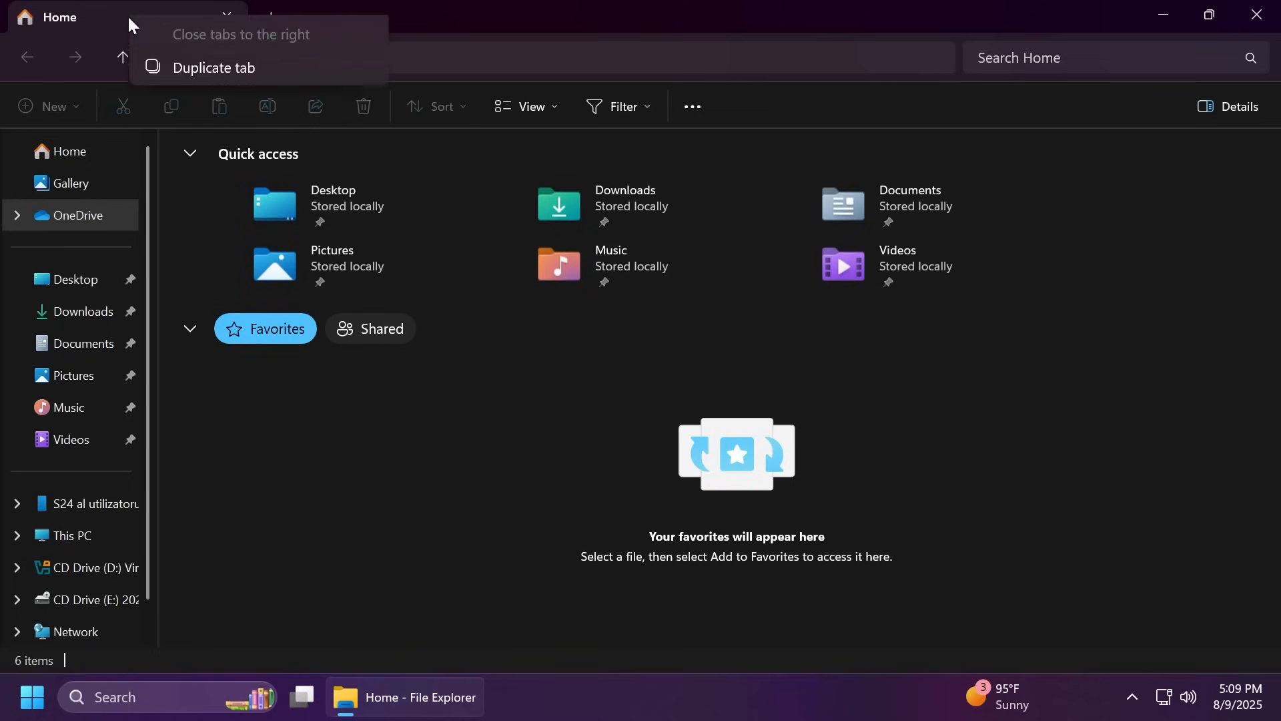
{"action": "left_click", "coordinate": [214, 68]}
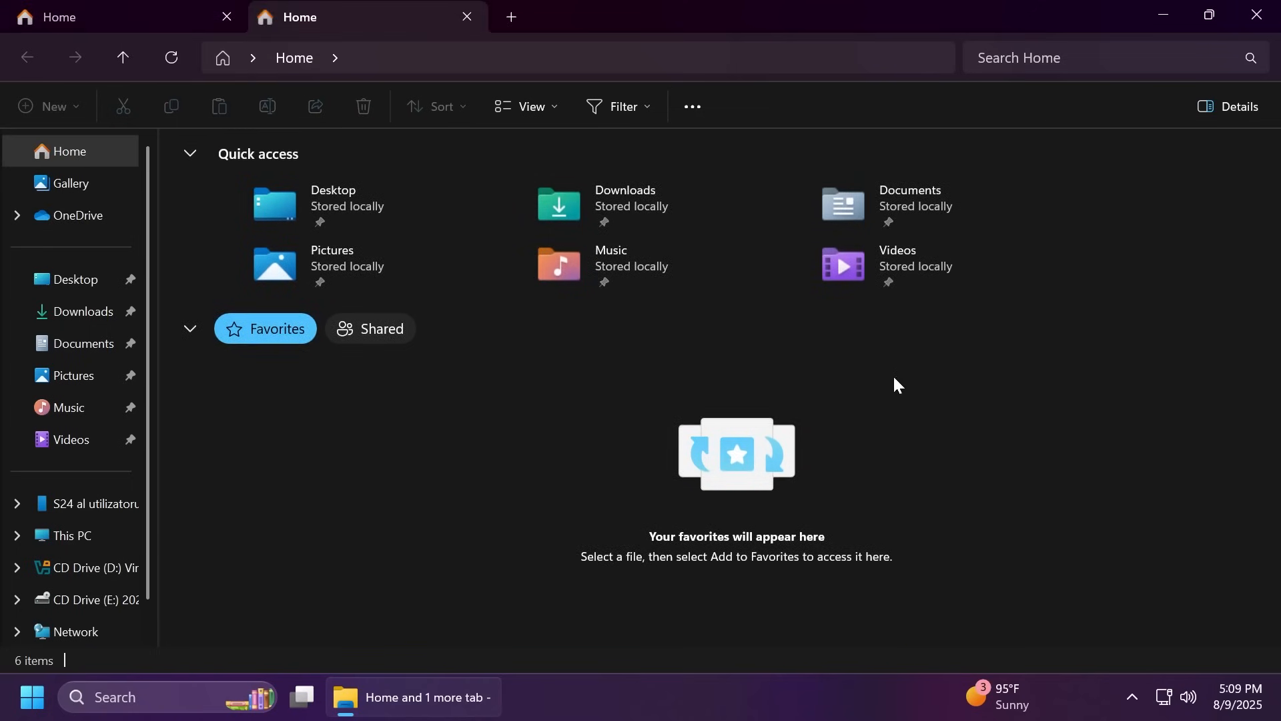
{"action": "mouse_move", "coordinate": [928, 379]}
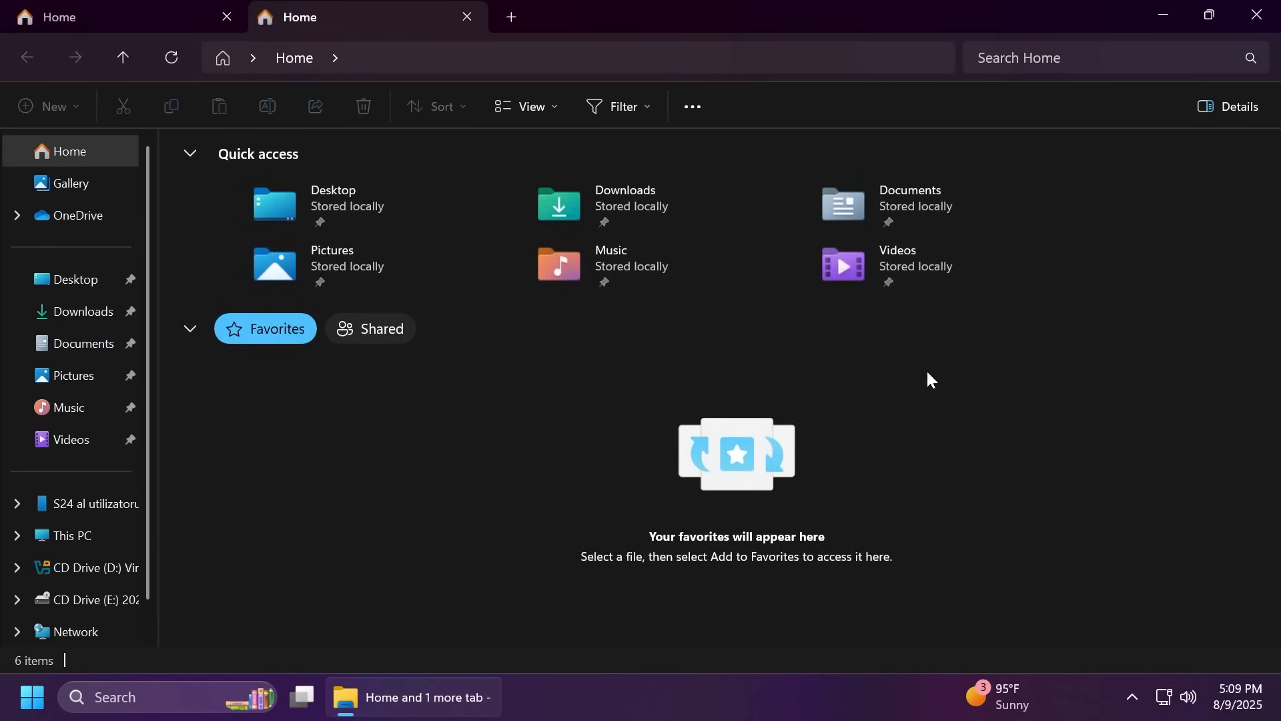
{"action": "left_click", "coordinate": [1209, 15]}
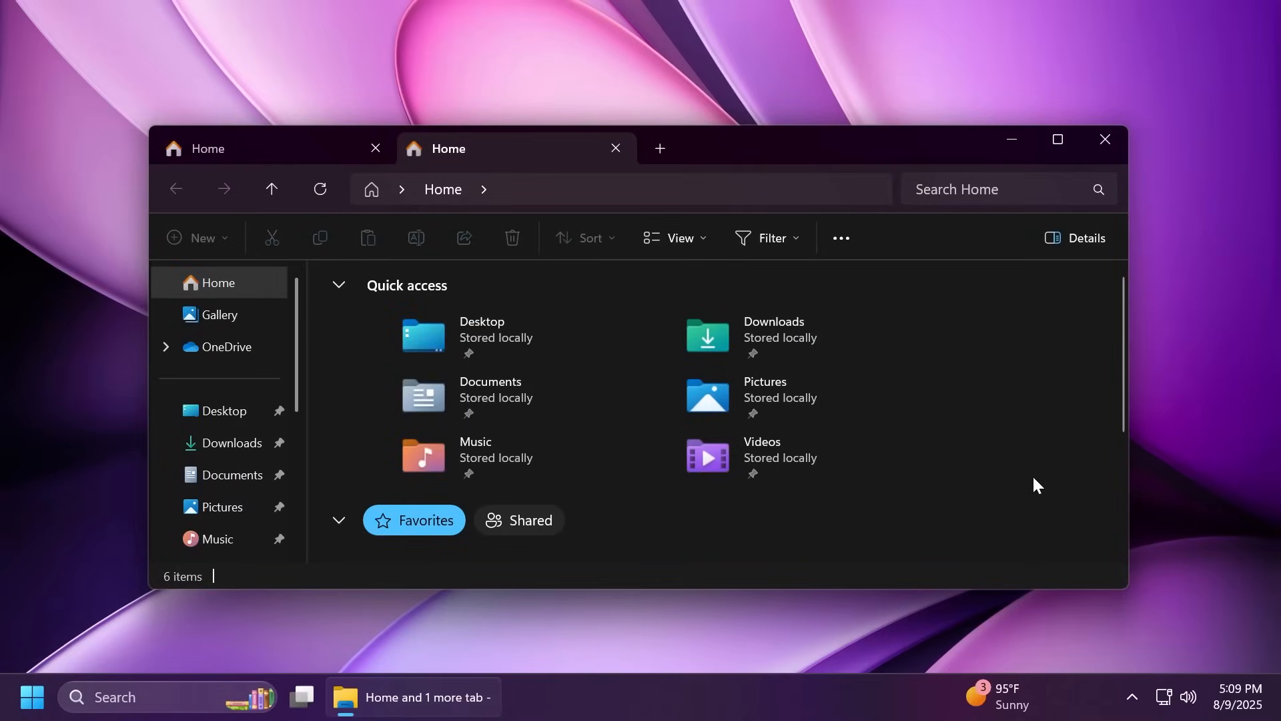
{"action": "mouse_move", "coordinate": [1011, 491]}
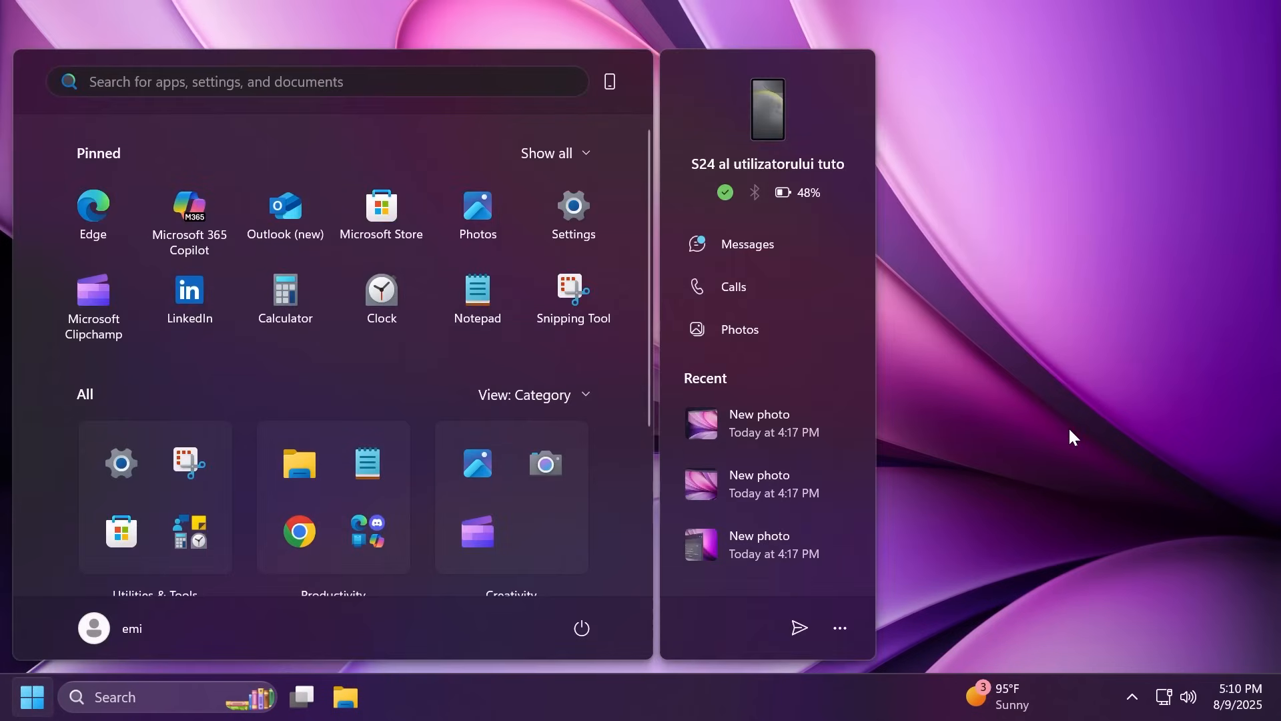
- Focus the Start menu search box to look up Task Manager
{"action": "left_click", "coordinate": [319, 81]}
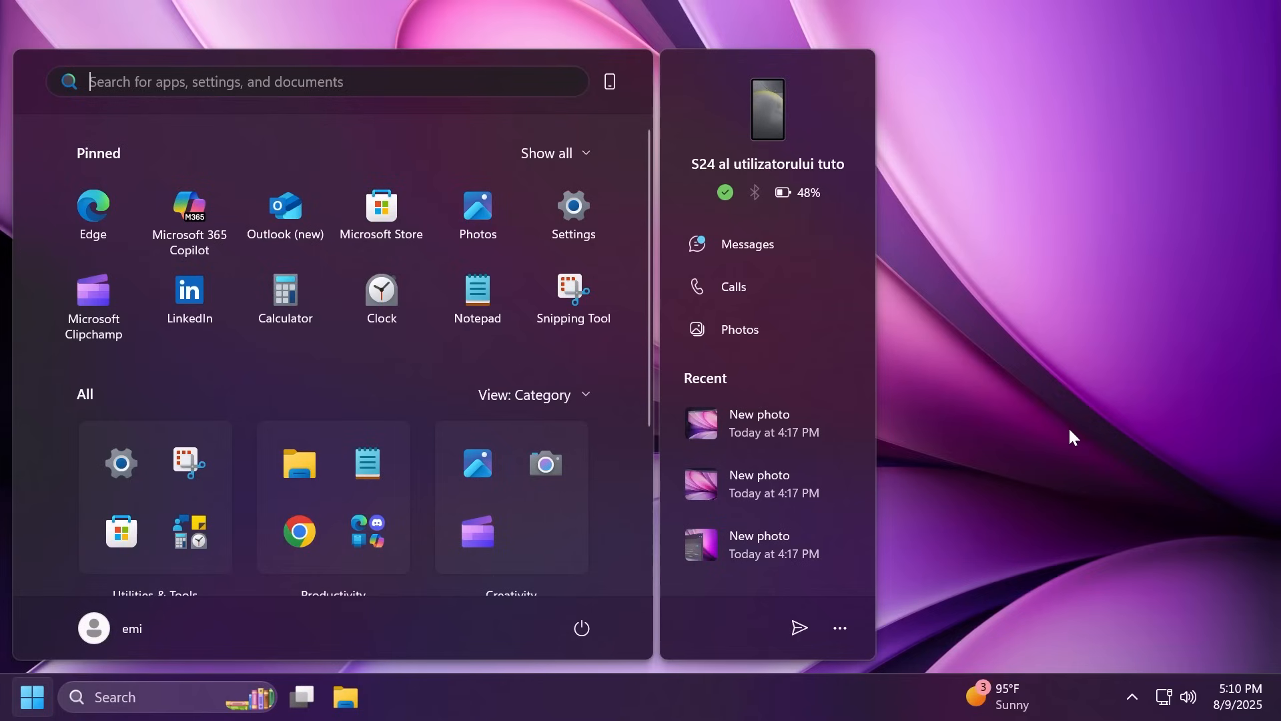
{"action": "mouse_move", "coordinate": [1077, 437]}
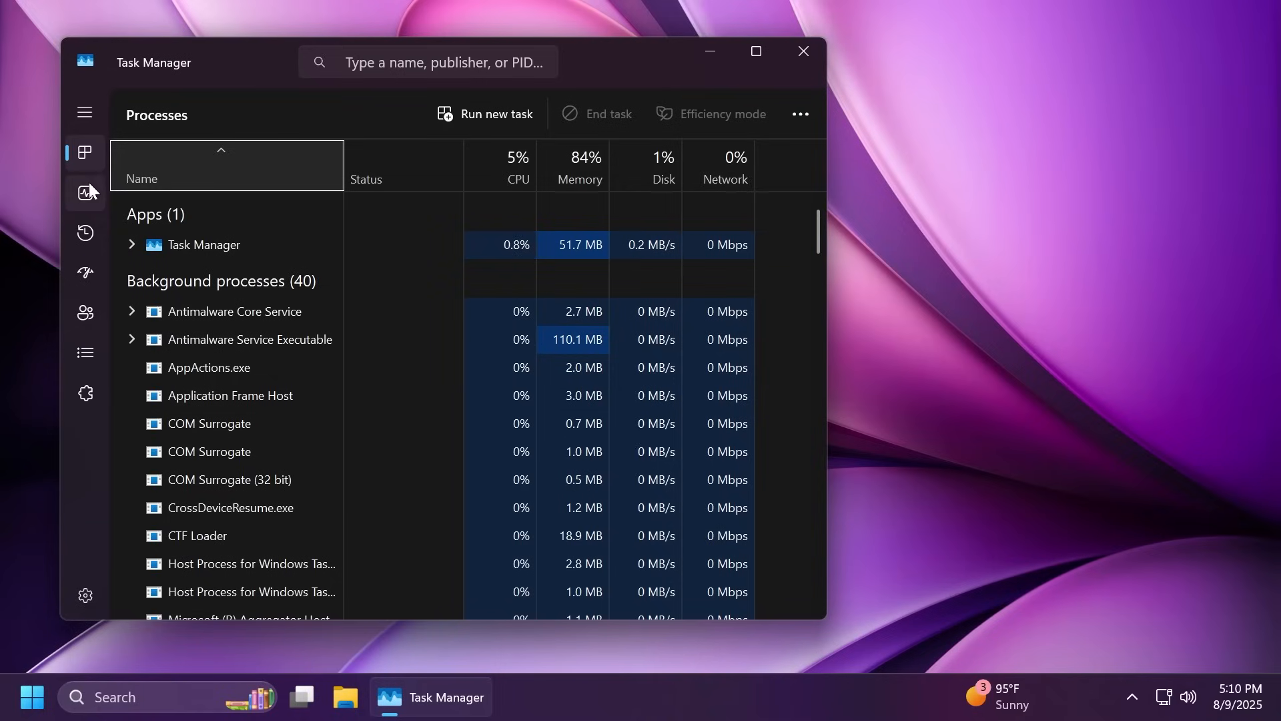
- Review Task Manager's Performance and Details pages, then close it
{"action": "left_click", "coordinate": [84, 192]}
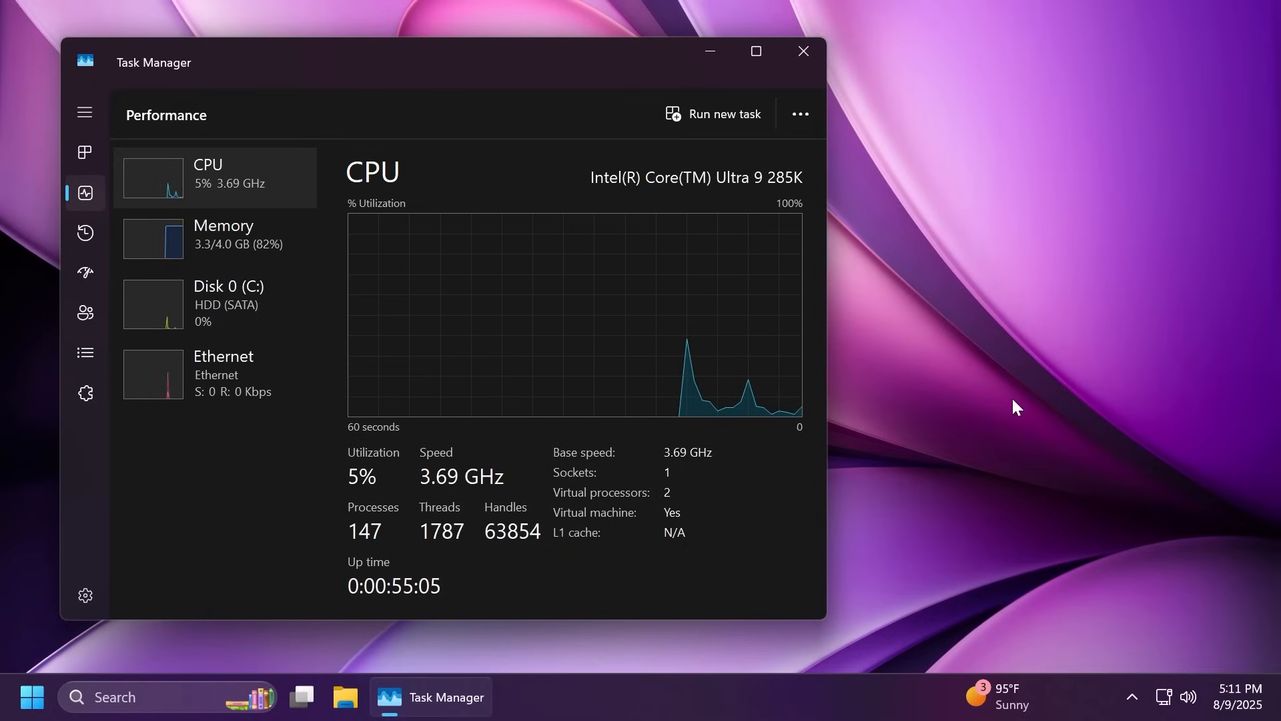
{"action": "left_click", "coordinate": [84, 352]}
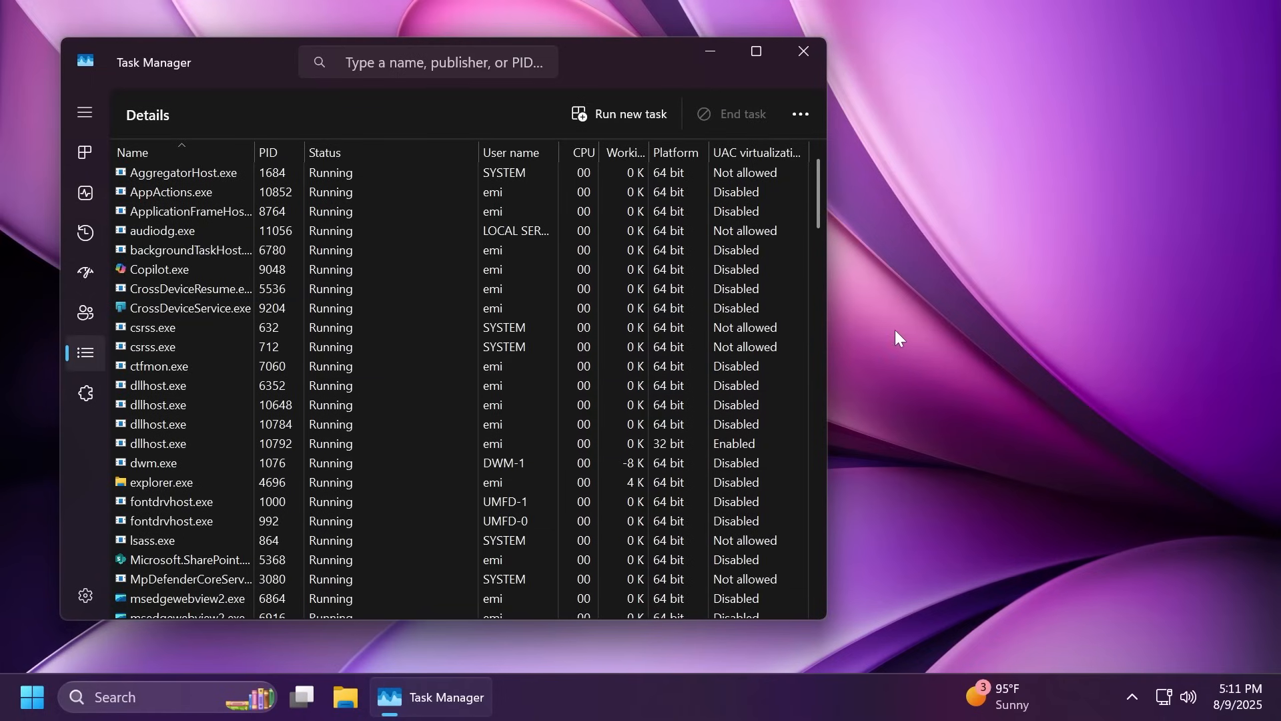
{"action": "left_click", "coordinate": [801, 51]}
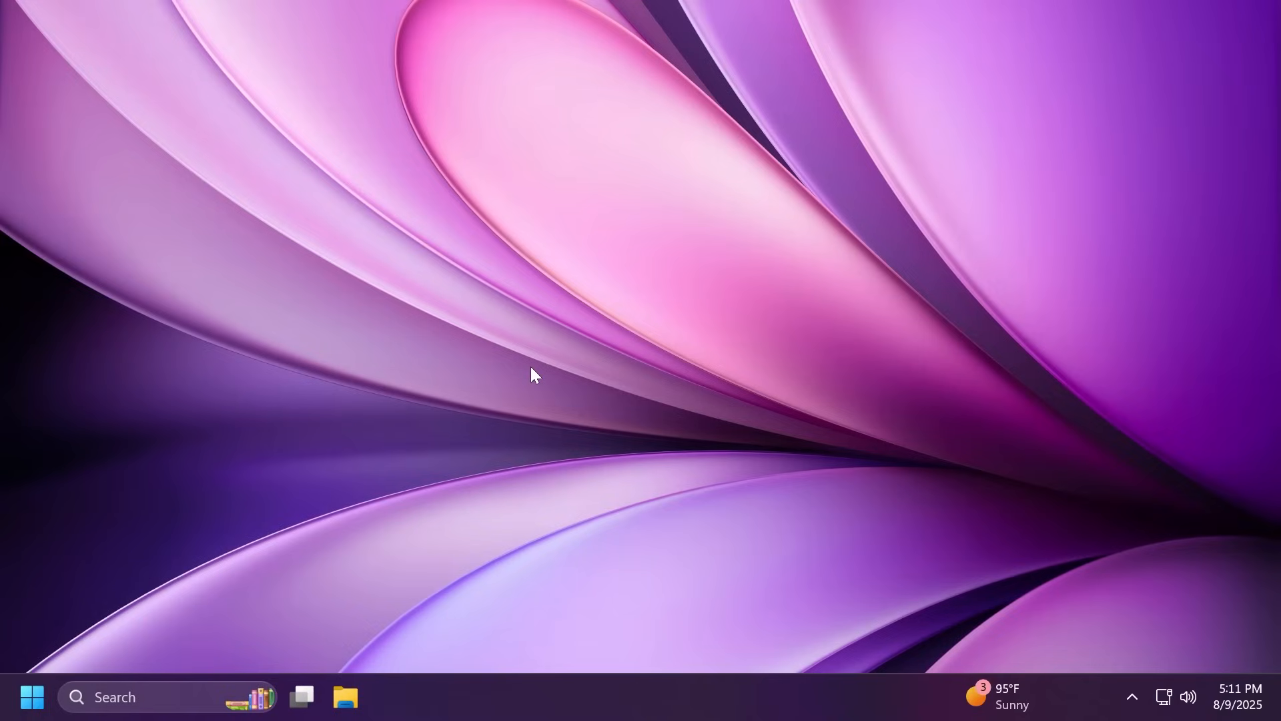
{"action": "mouse_move", "coordinate": [545, 415]}
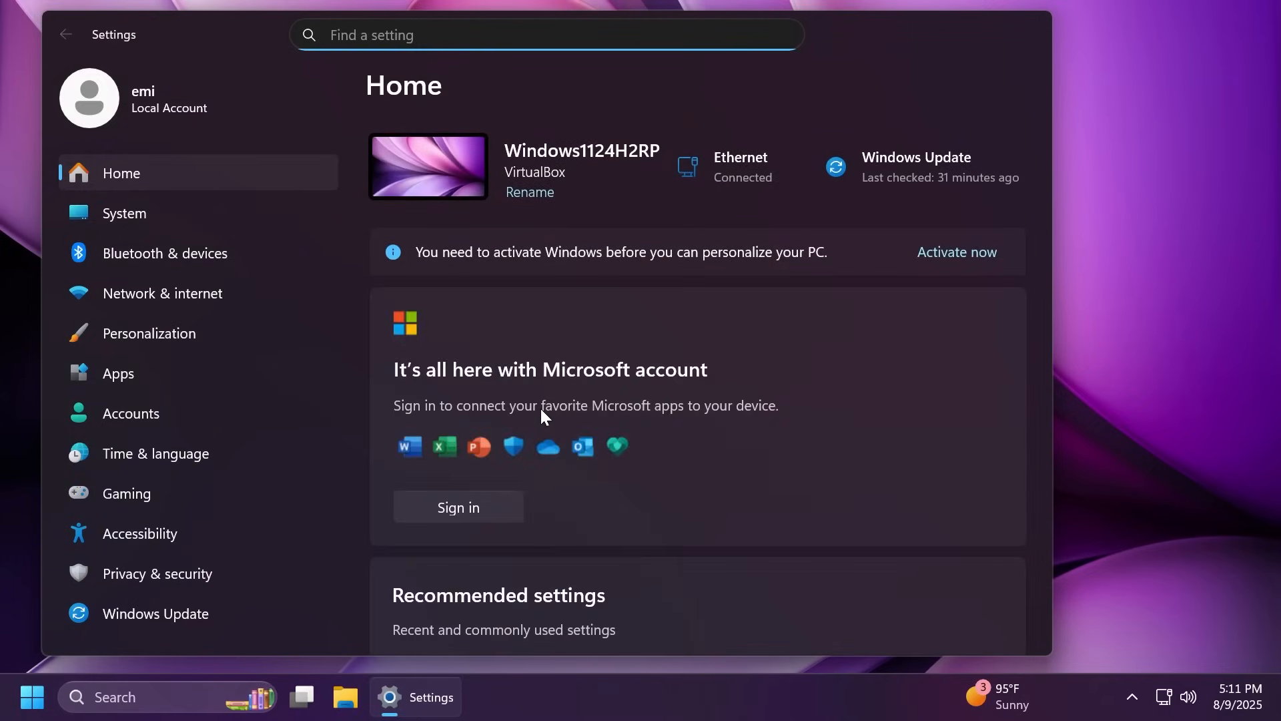
{"action": "left_click", "coordinate": [131, 413]}
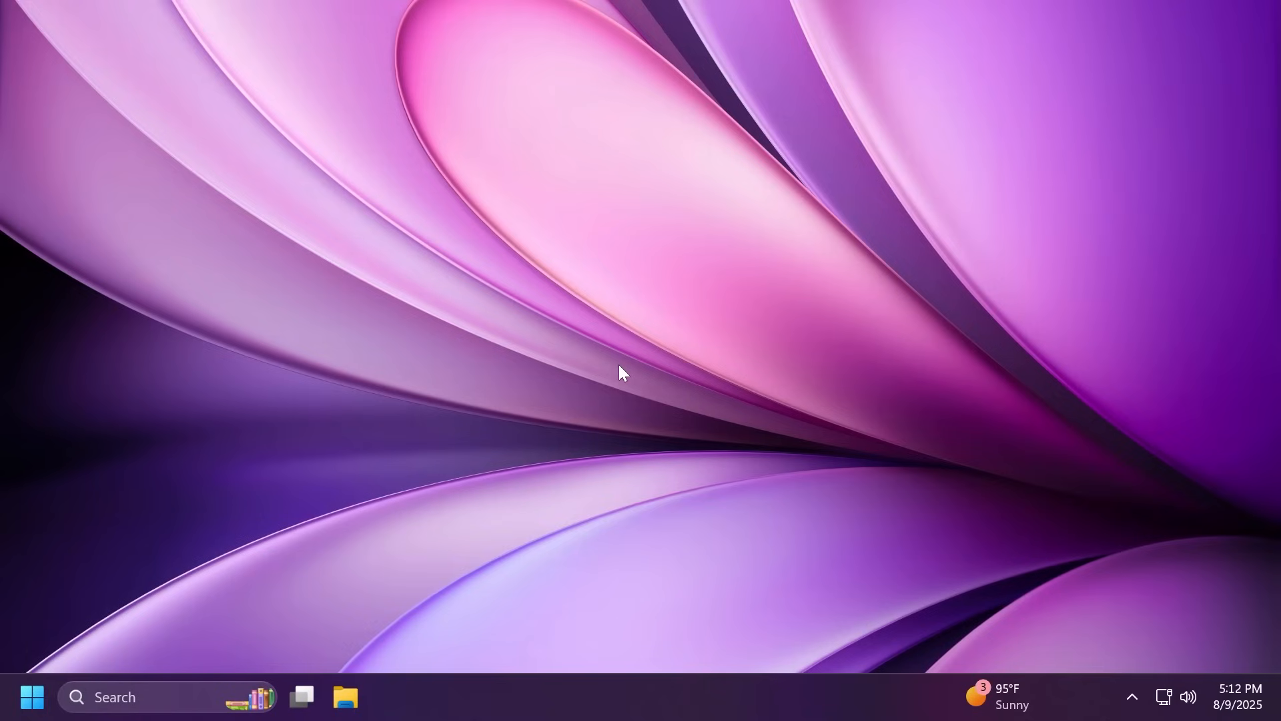
{"action": "mouse_move", "coordinate": [55, 685]}
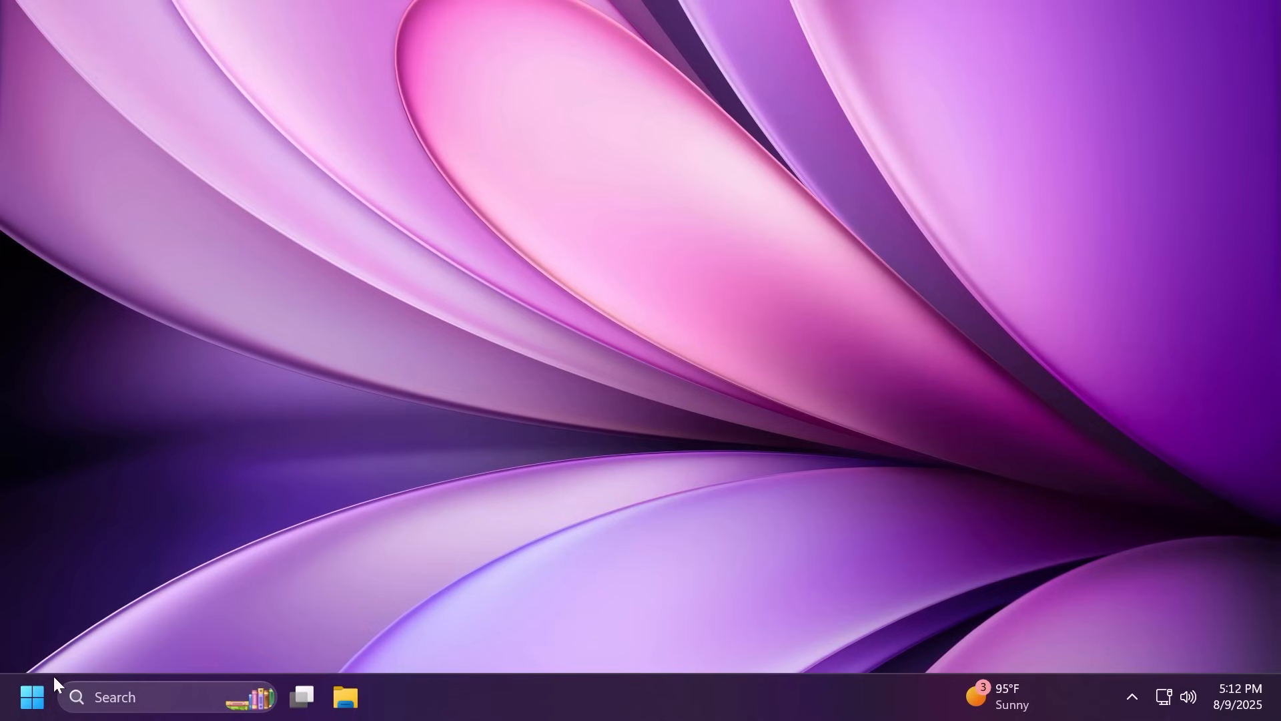
{"action": "left_click", "coordinate": [31, 696]}
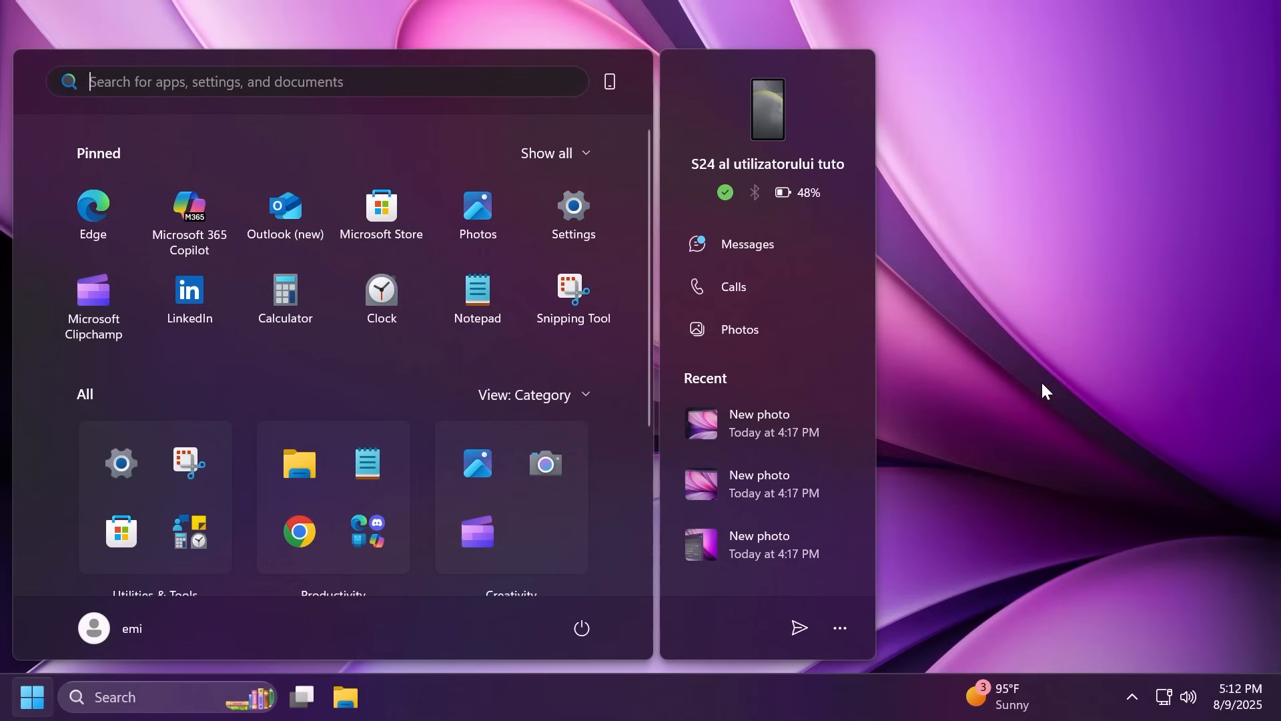
{"action": "left_click", "coordinate": [545, 153]}
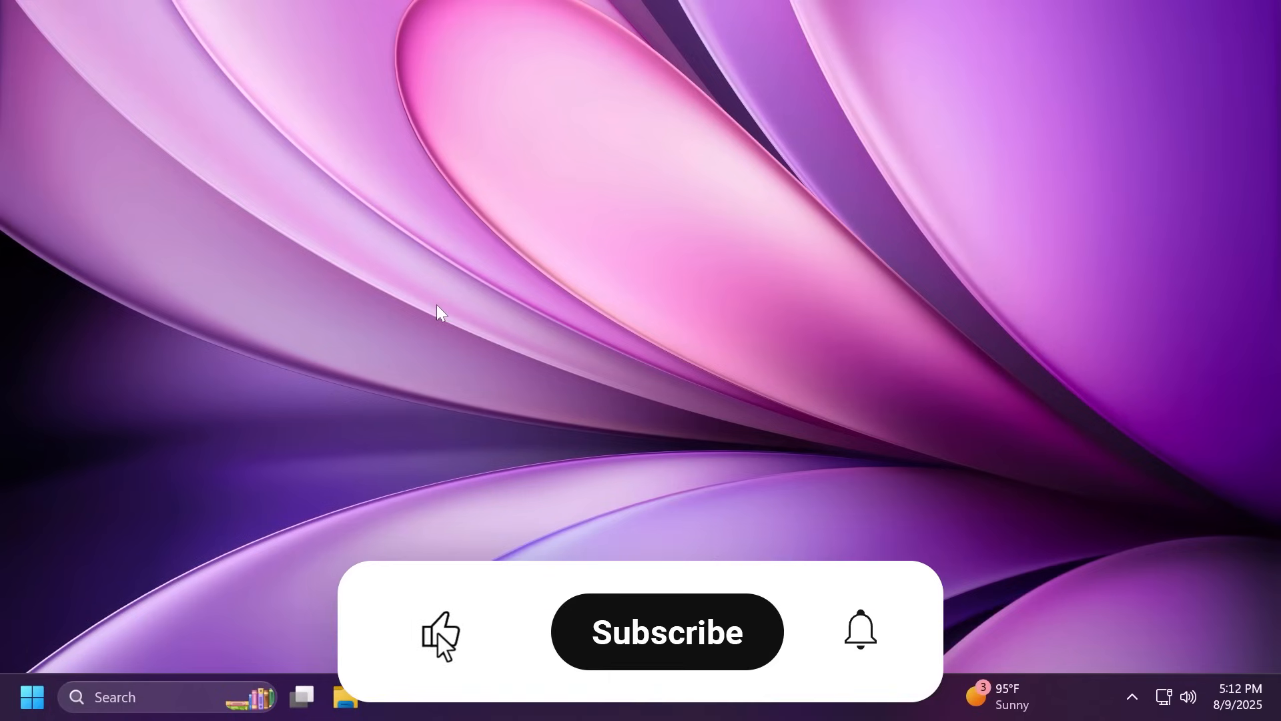
{"action": "left_click", "coordinate": [666, 631]}
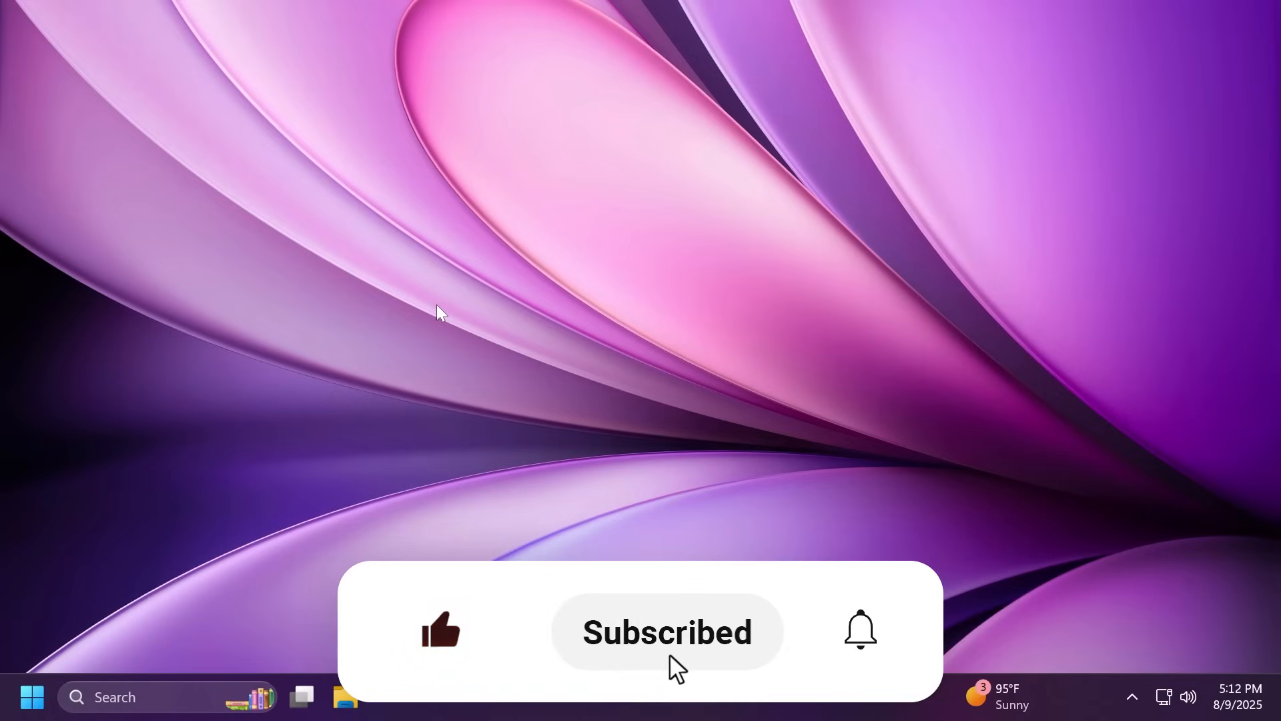